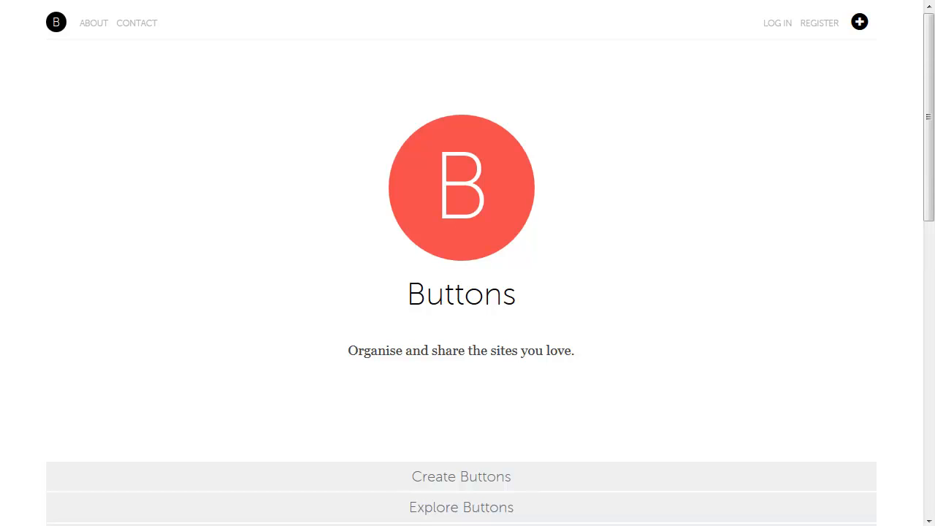
mouse_move(897, 347)
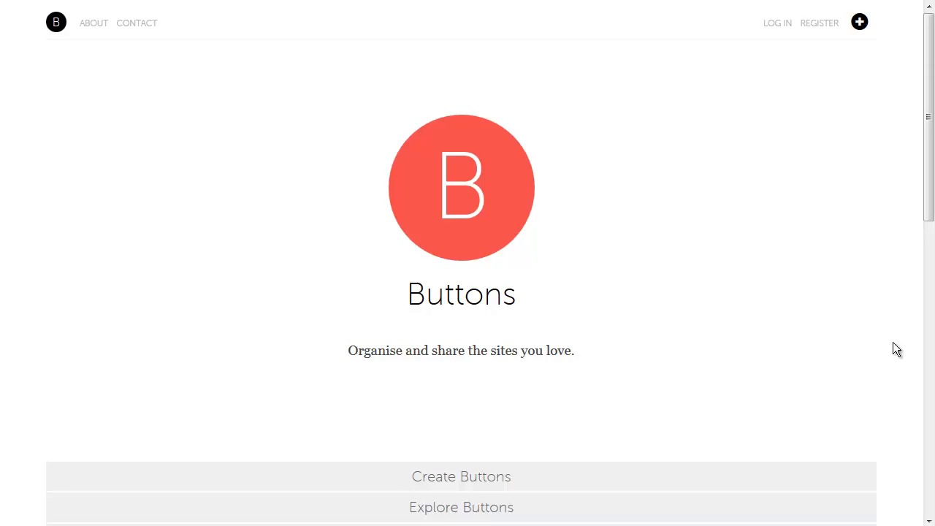
mouse_move(462, 476)
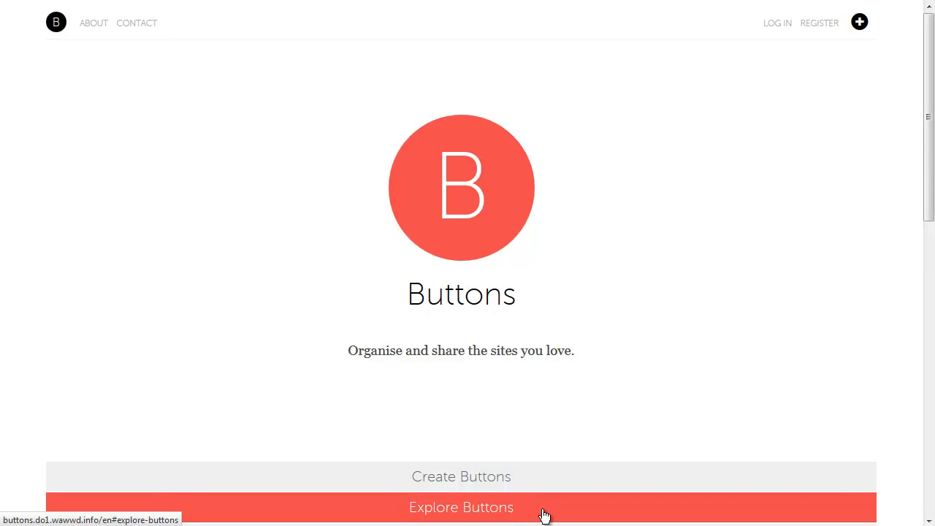
Step: Browse the Explore Buttons gallery of shared sets such as cafes, films, books and board games
left_click(462, 506)
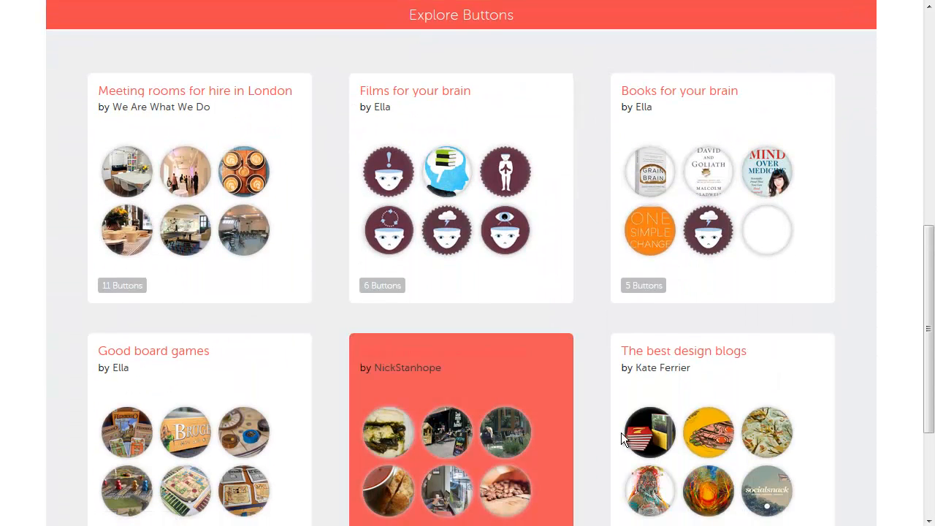
scroll("down", 3)
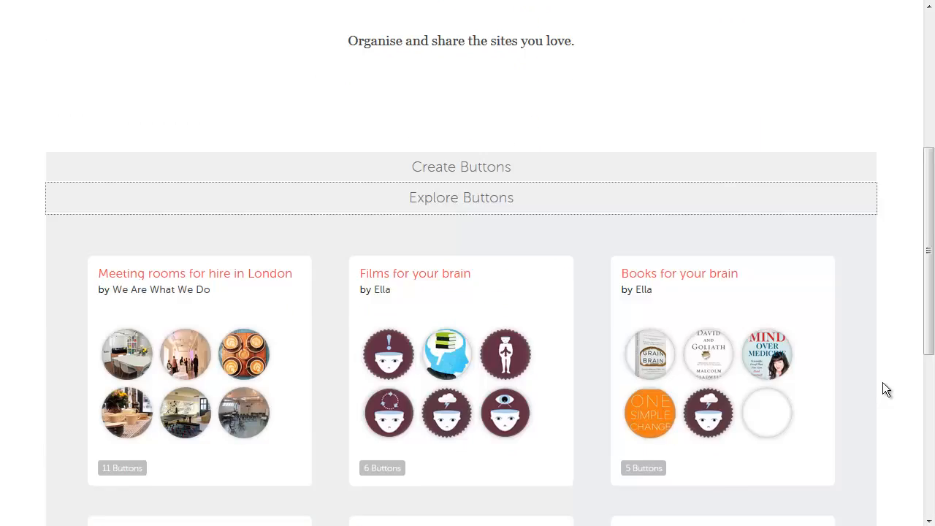
scroll("down", 3)
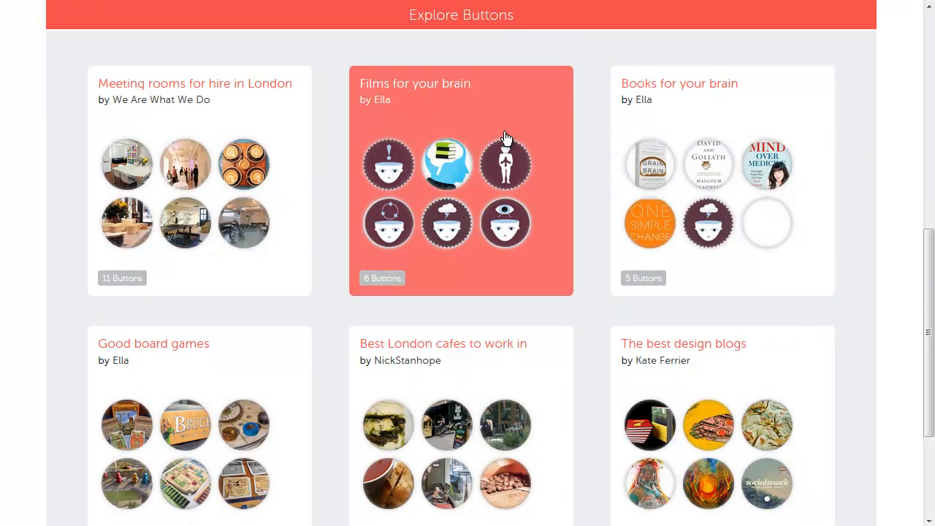
mouse_move(234, 421)
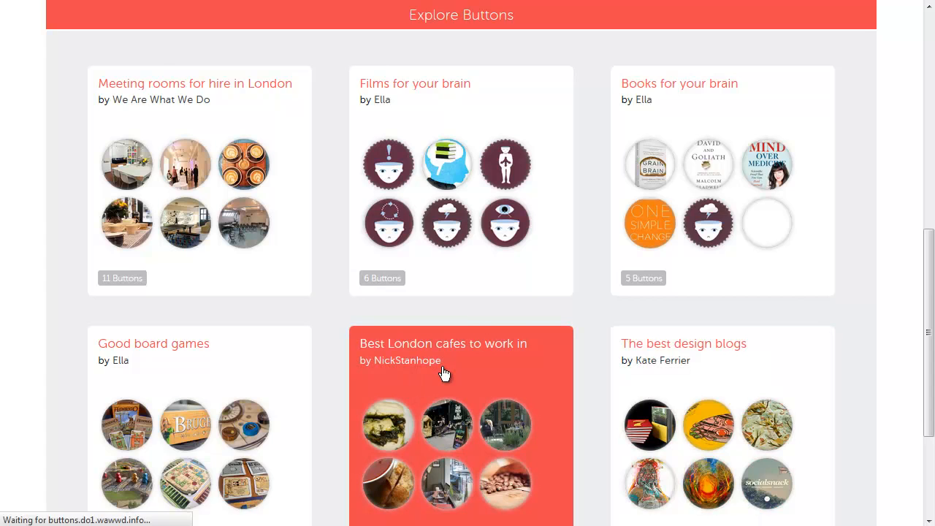
left_click(443, 344)
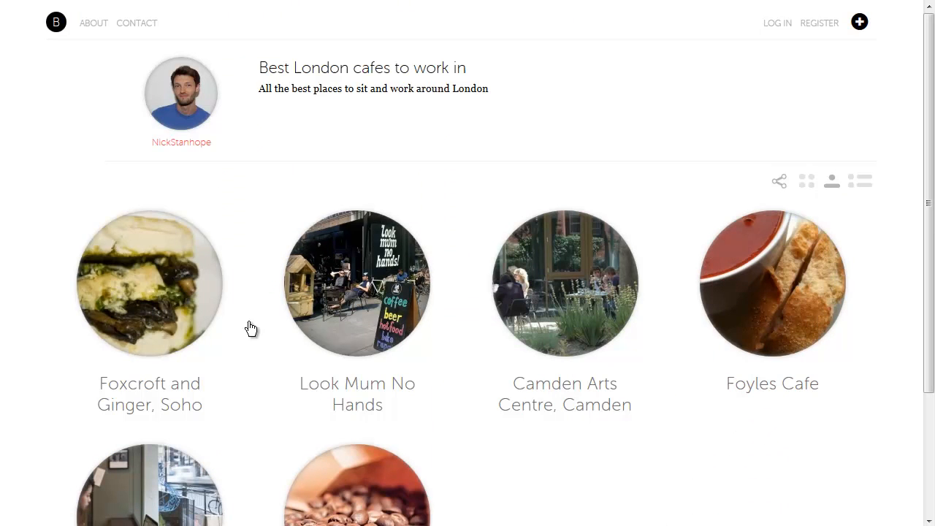
scroll("down", 3)
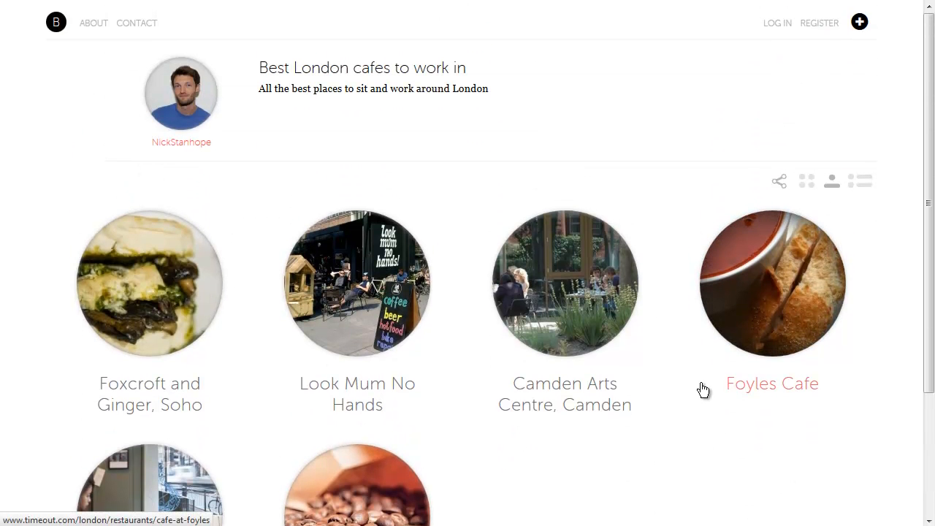
left_click(806, 181)
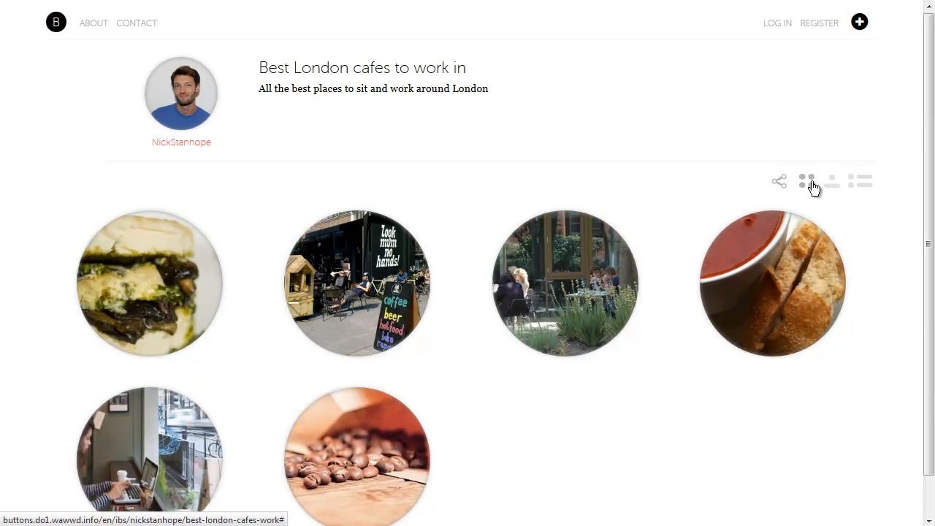
left_click(860, 181)
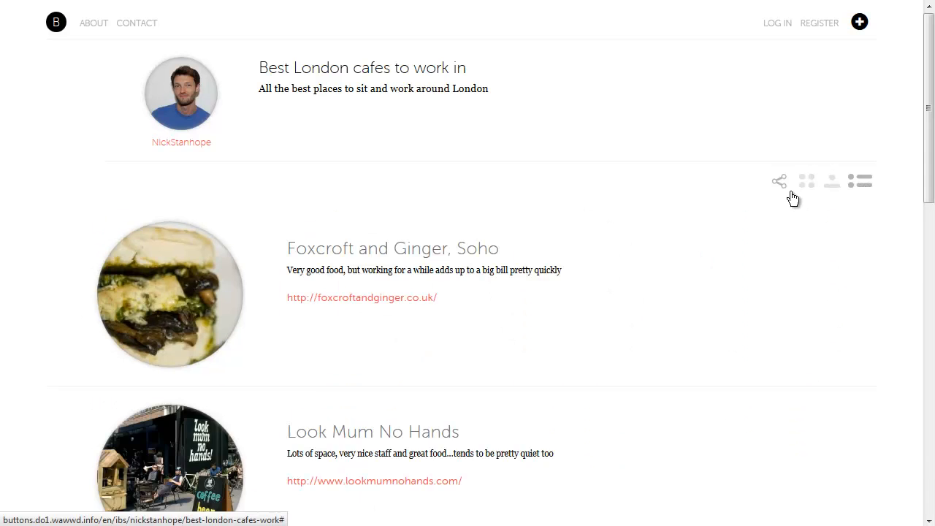
left_click(806, 181)
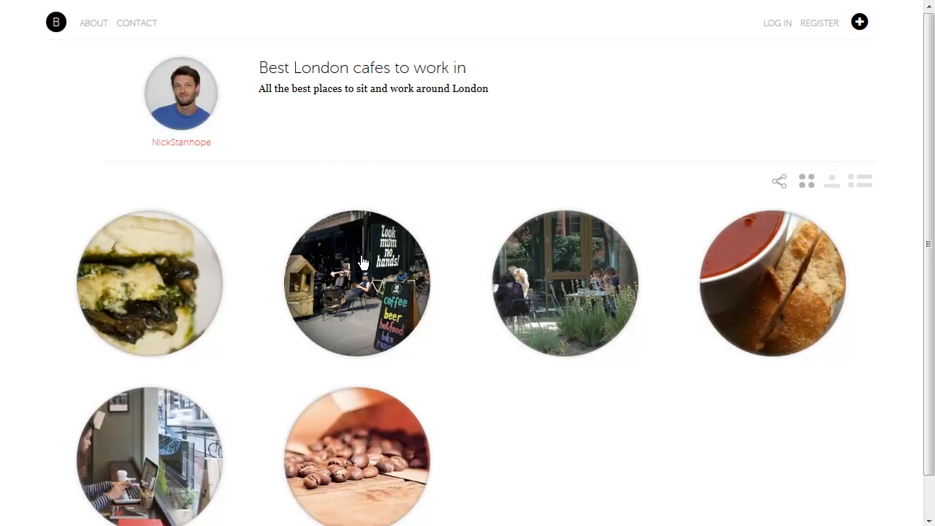
left_click(357, 284)
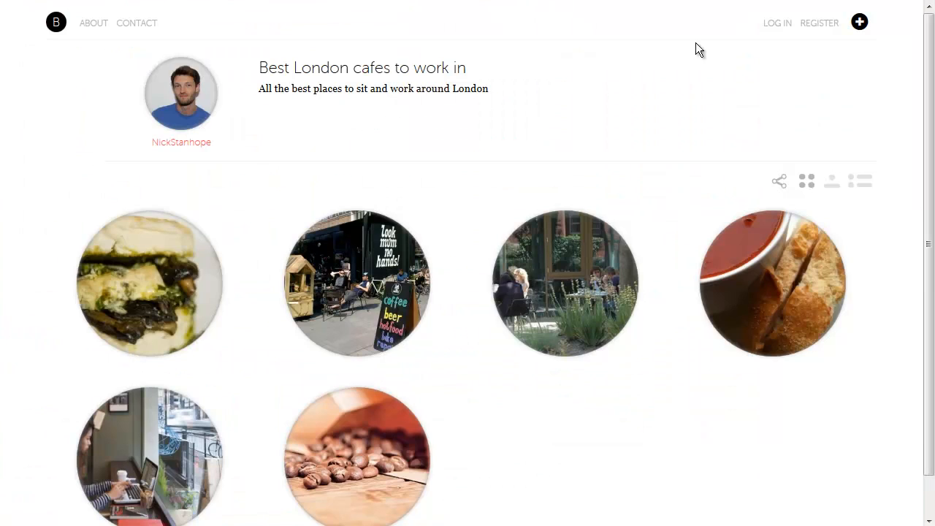
mouse_move(169, 95)
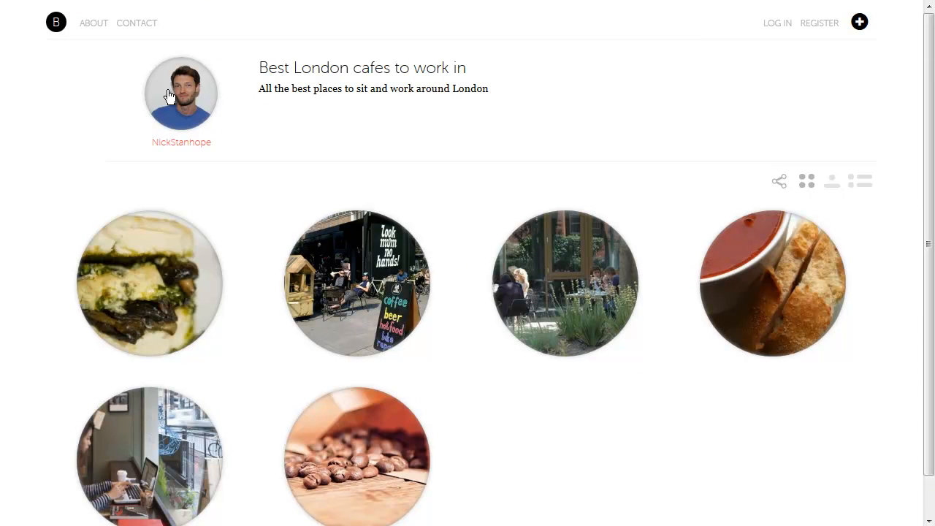
Step: Visit NickStanhope's profile, the About and Contact pages, then return to the home page
left_click(181, 142)
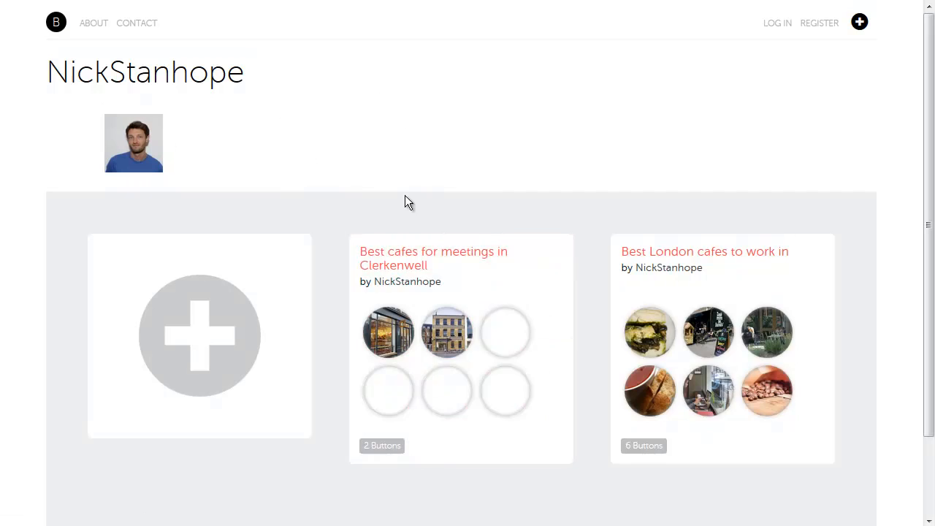
mouse_move(94, 23)
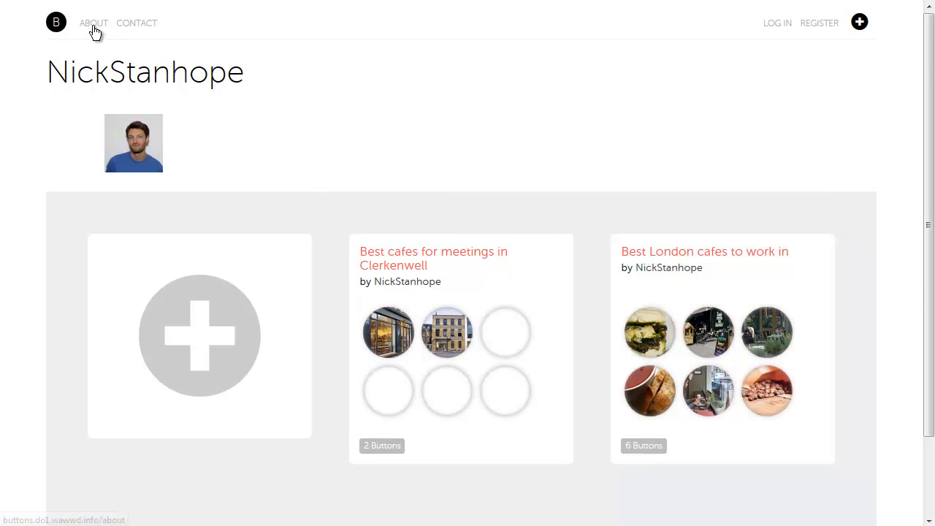
left_click(94, 23)
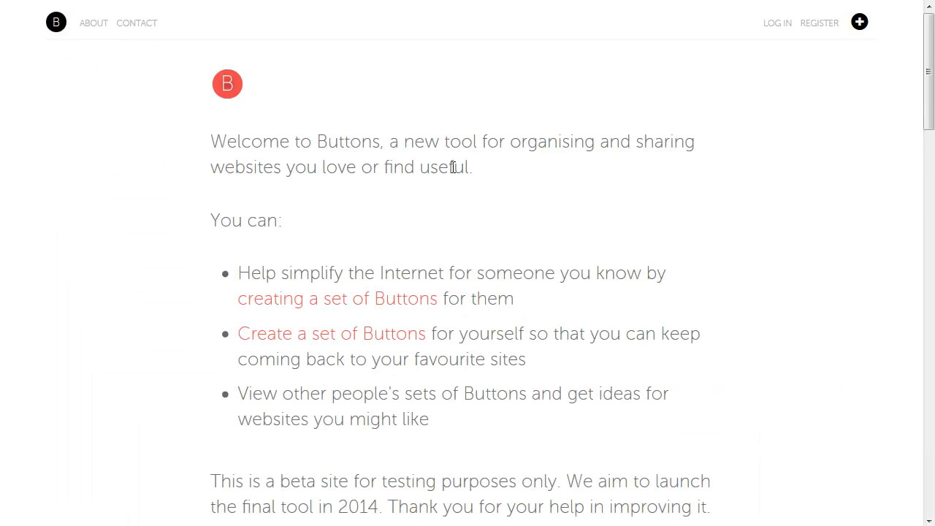
scroll("down", 3)
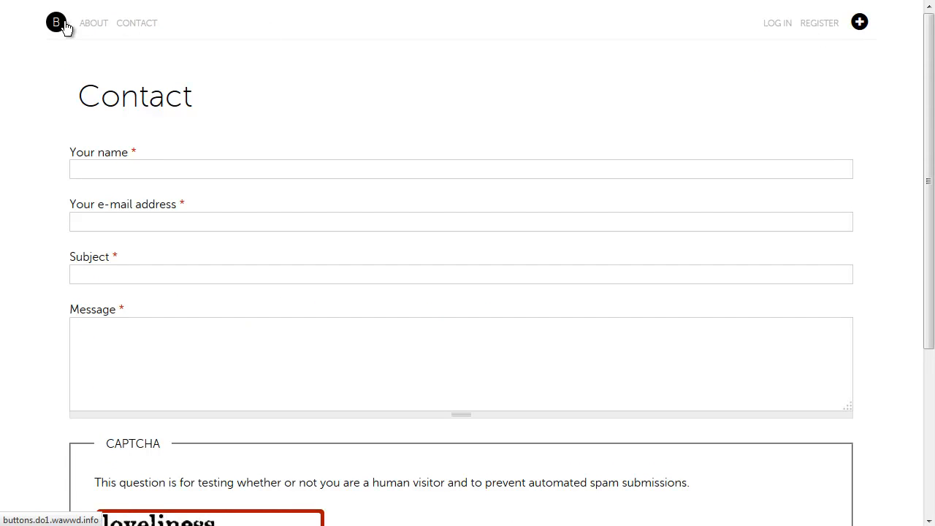
left_click(56, 22)
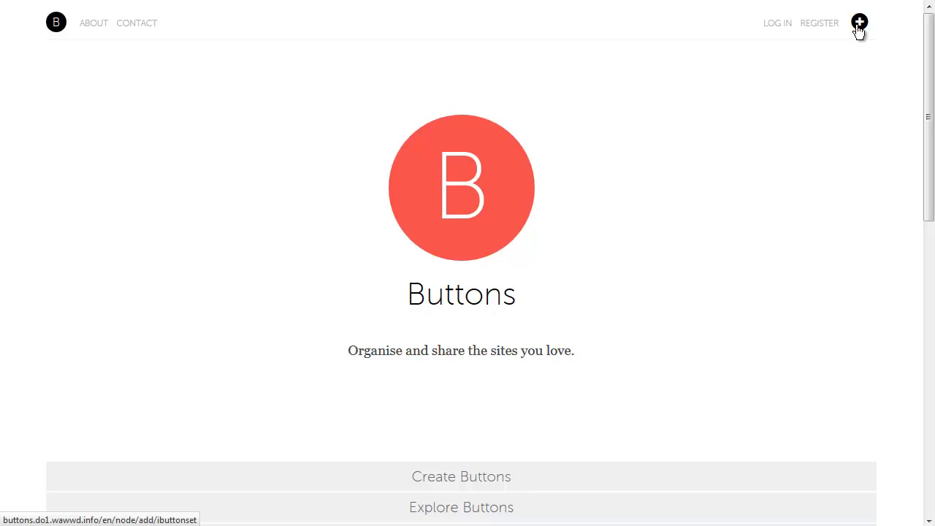
Step: Create and save a new set titled 'This is my anonymous buttonset'
left_click(859, 24)
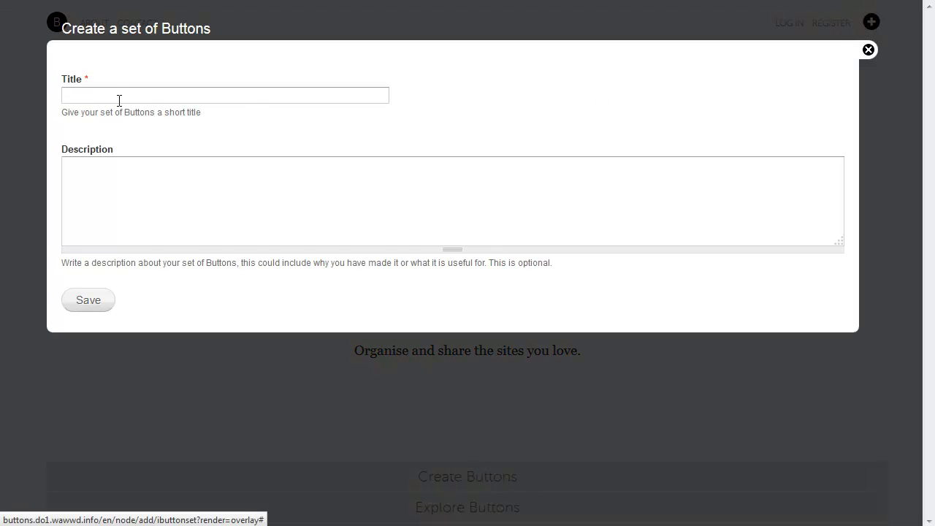
type("This is")
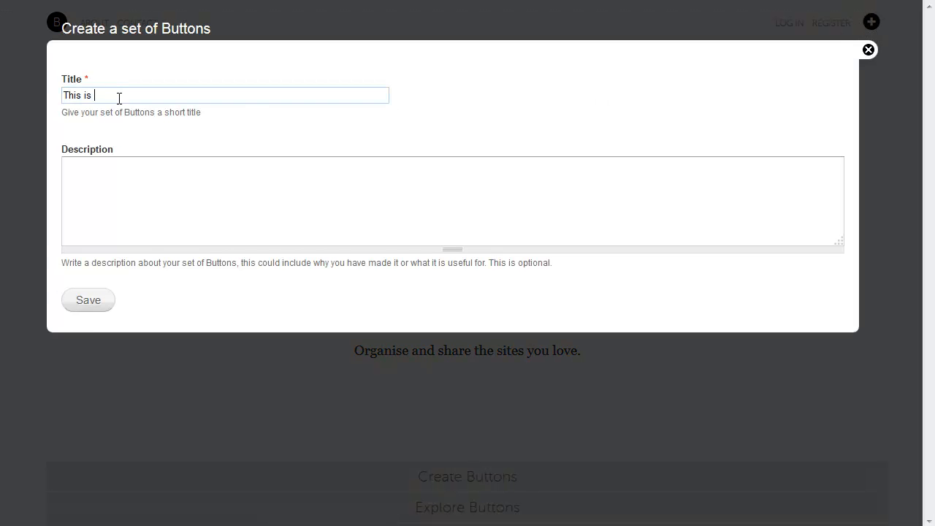
type("my anonymous buu")
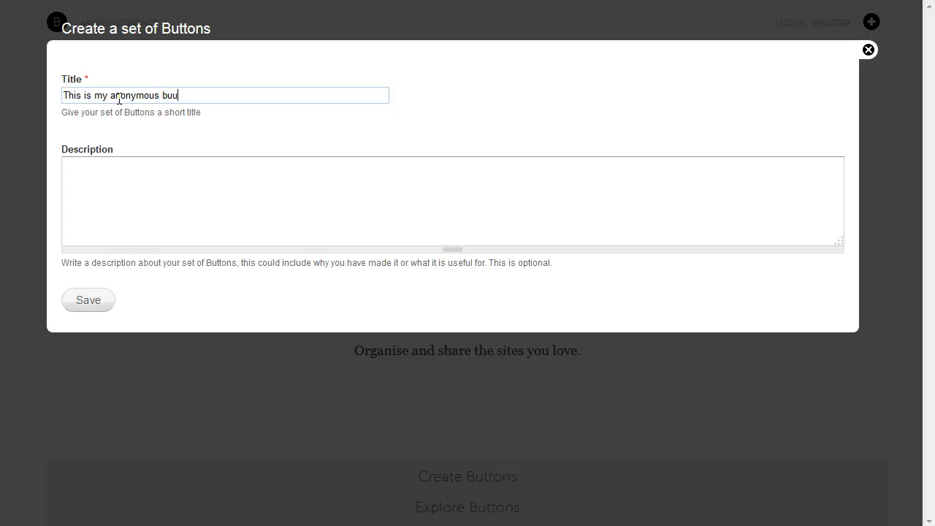
type("ttonset")
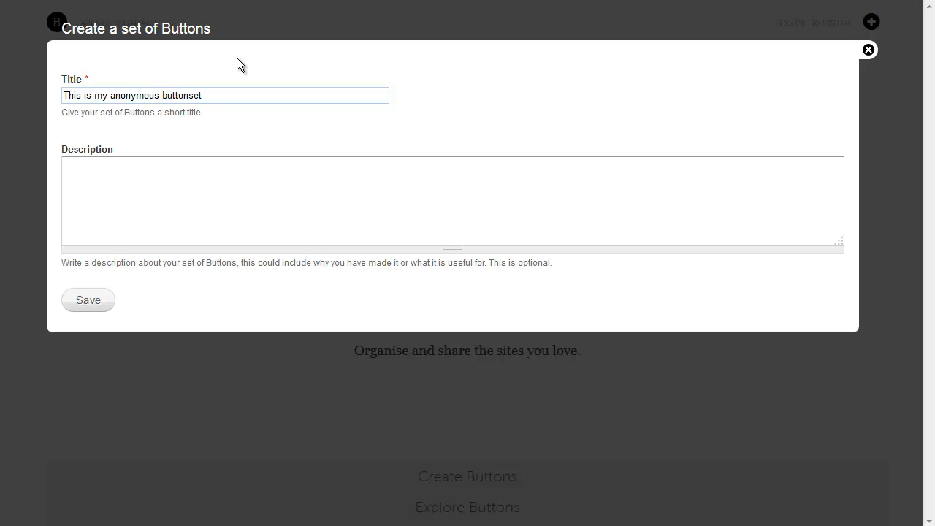
left_click(88, 300)
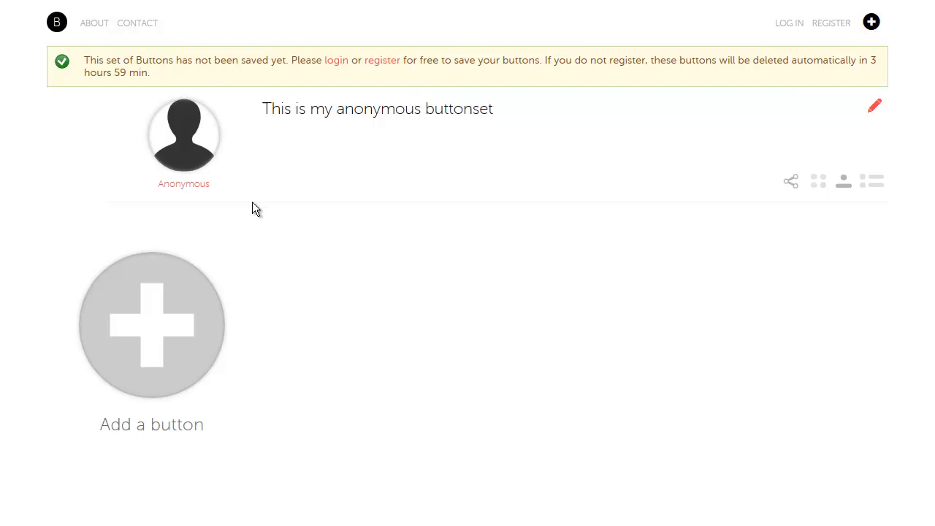
Step: Give the anonymous set the description 'Put in a description here!' and save it
left_click(873, 105)
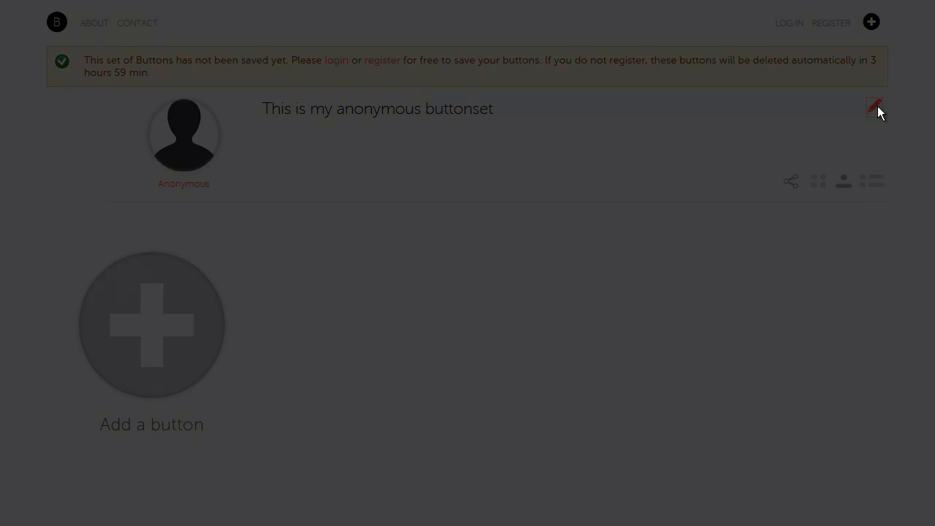
left_click(874, 106)
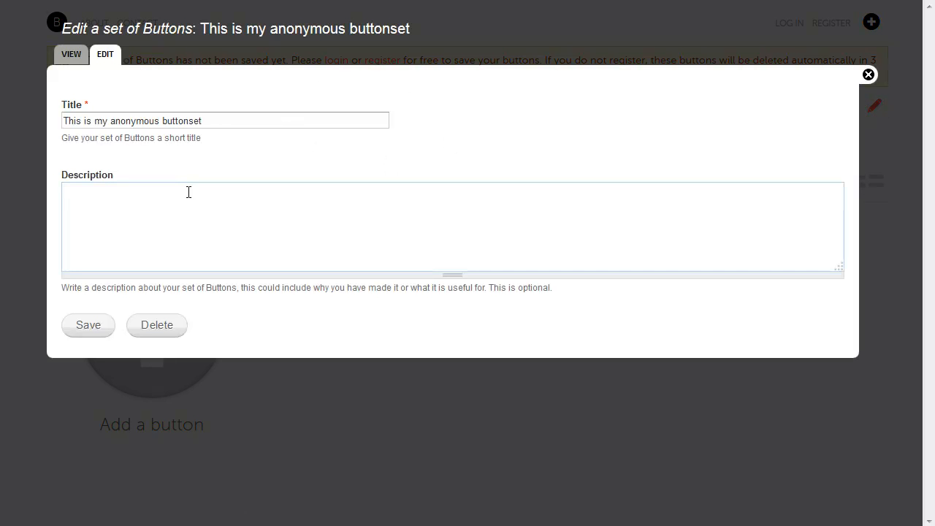
type("Put in a description here!")
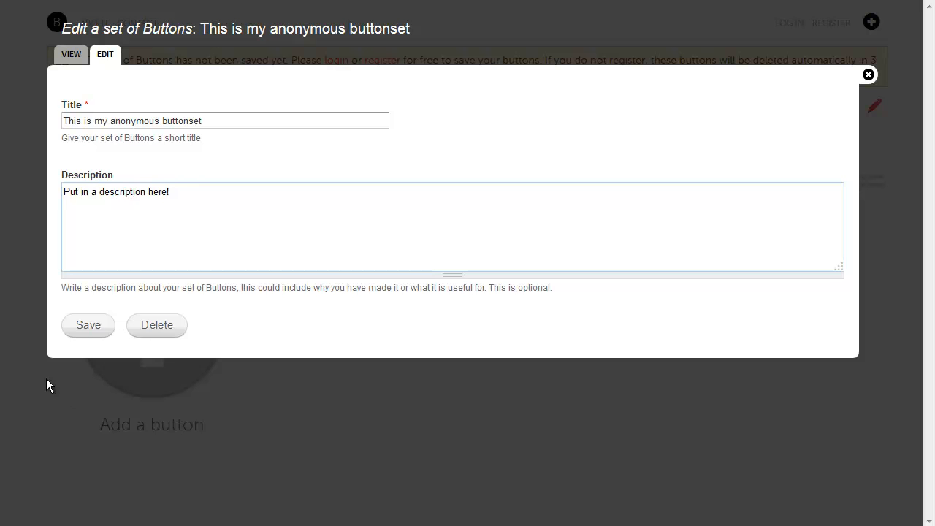
left_click(87, 324)
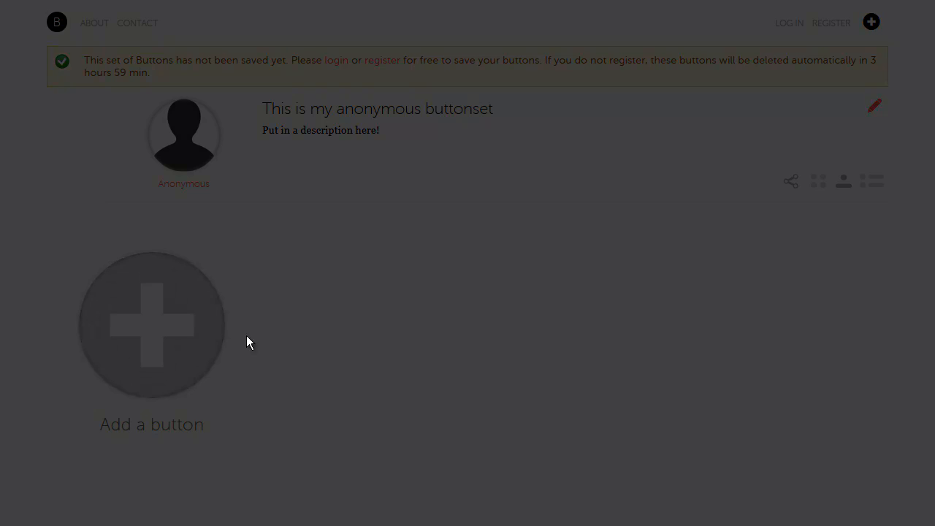
Step: Fill a new button with address devopera.com, title Devopera and description 'Devops made easy'
left_click(152, 324)
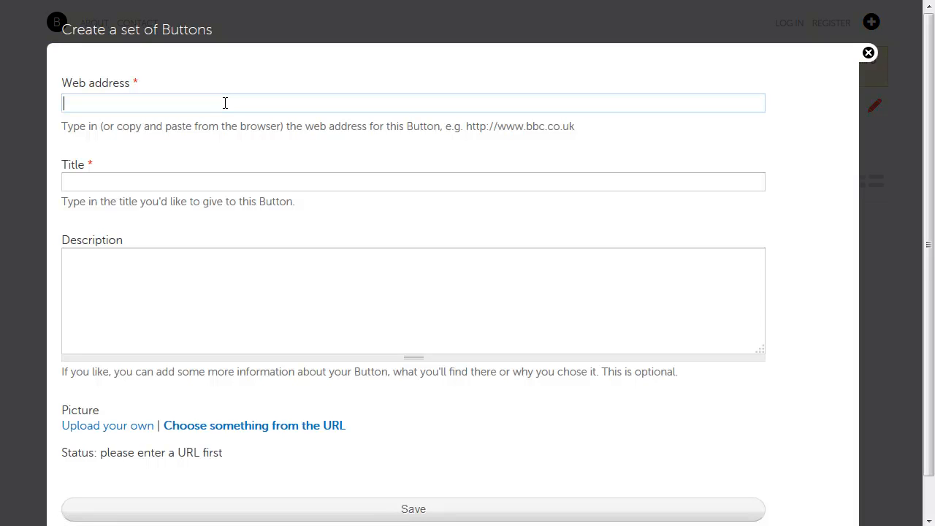
type("devopera.com")
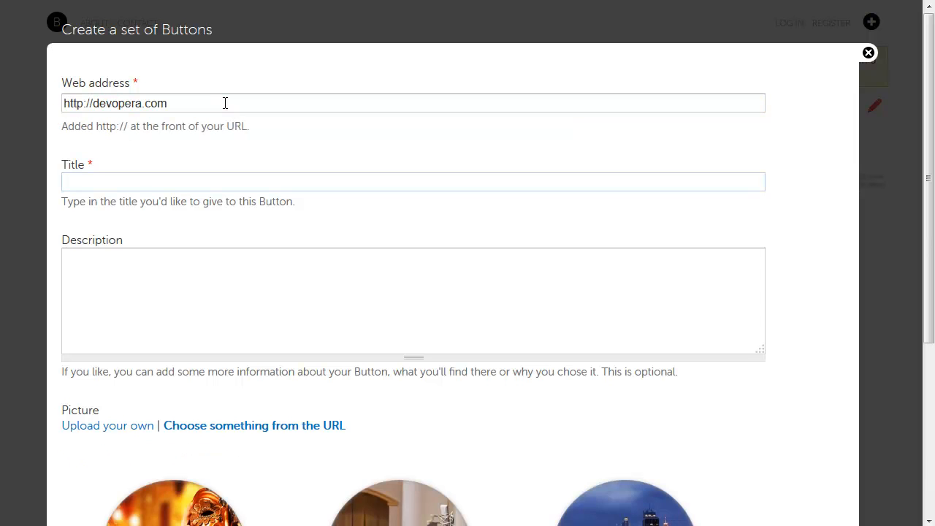
left_click(412, 181)
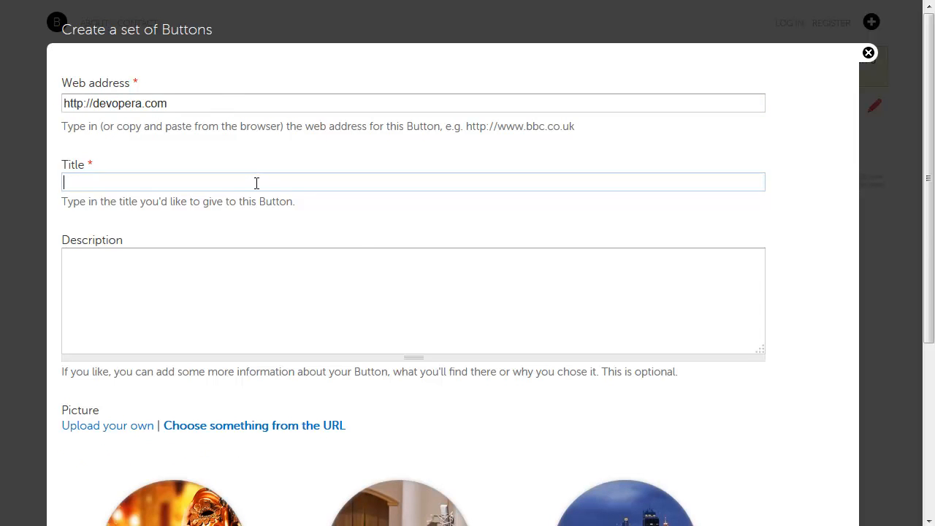
type("Devopera")
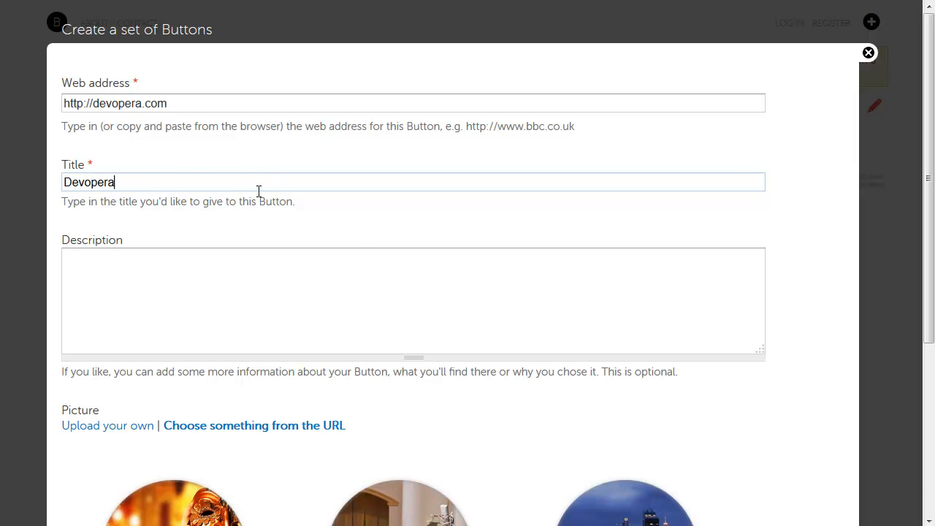
left_click(318, 295)
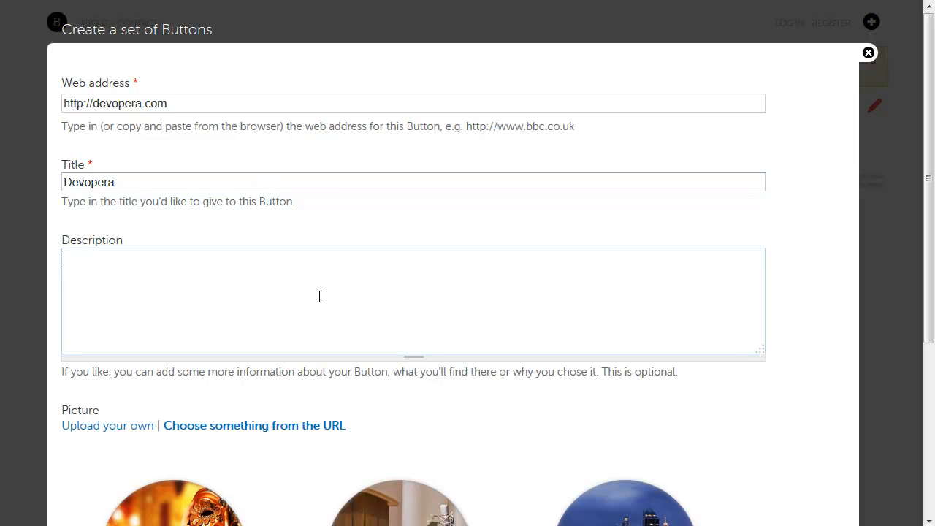
type("Devops made easy")
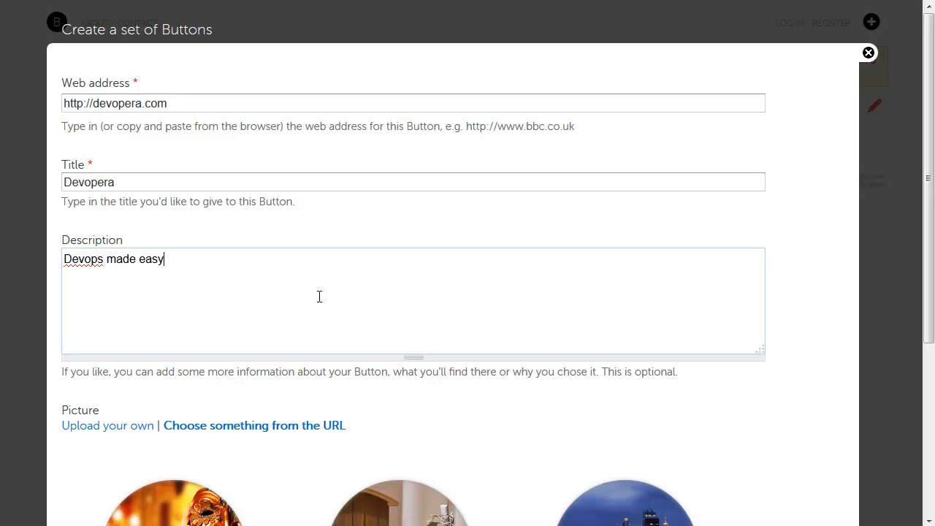
Step: Try the orchestra photo for the button, experimenting with its framing and zoom level
scroll("down", 3)
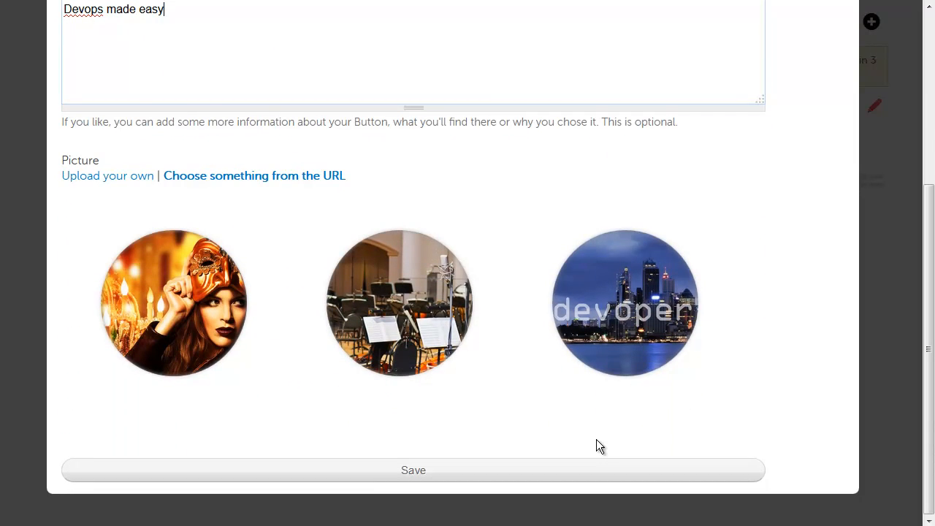
mouse_move(105, 334)
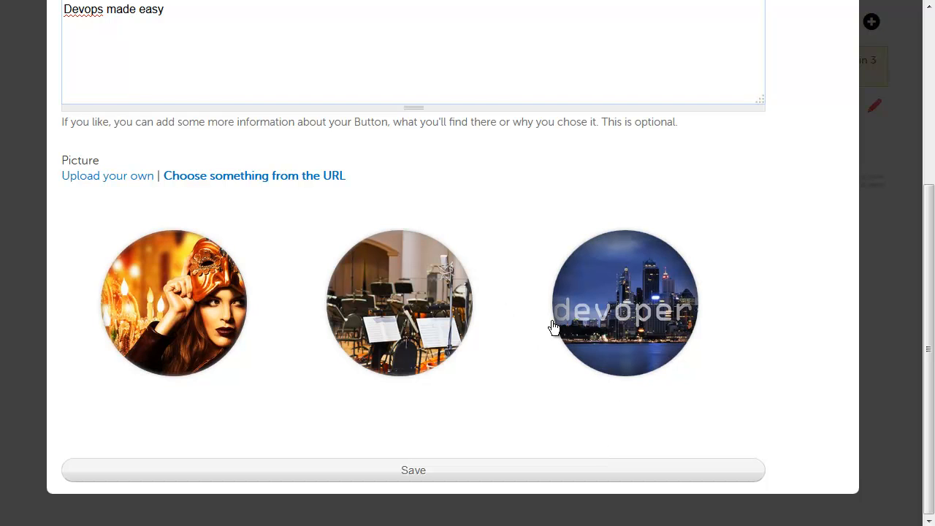
left_click(399, 302)
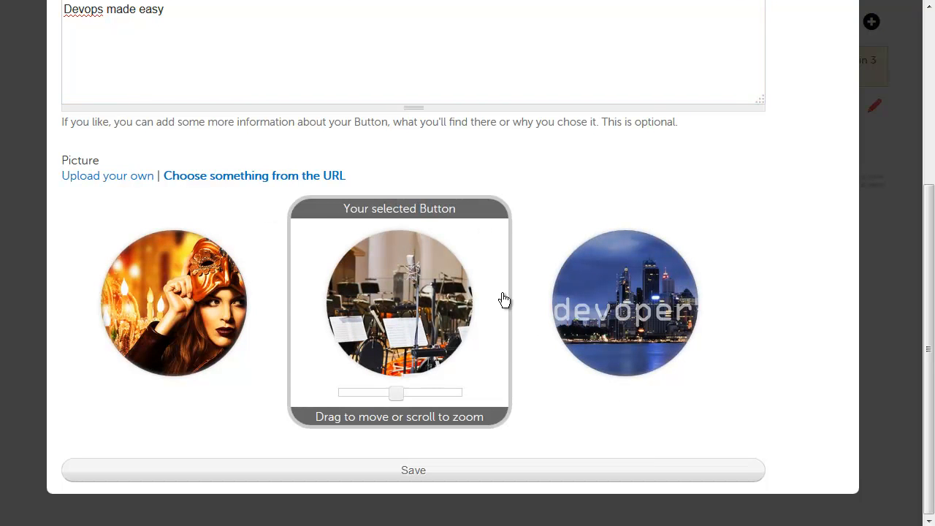
left_click_drag(504, 299, 418, 306)
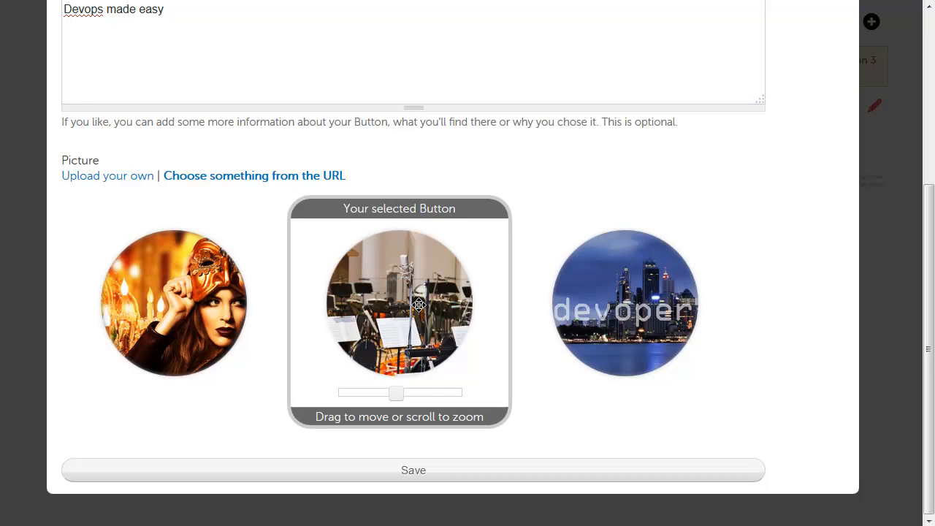
left_click_drag(418, 306, 383, 310)
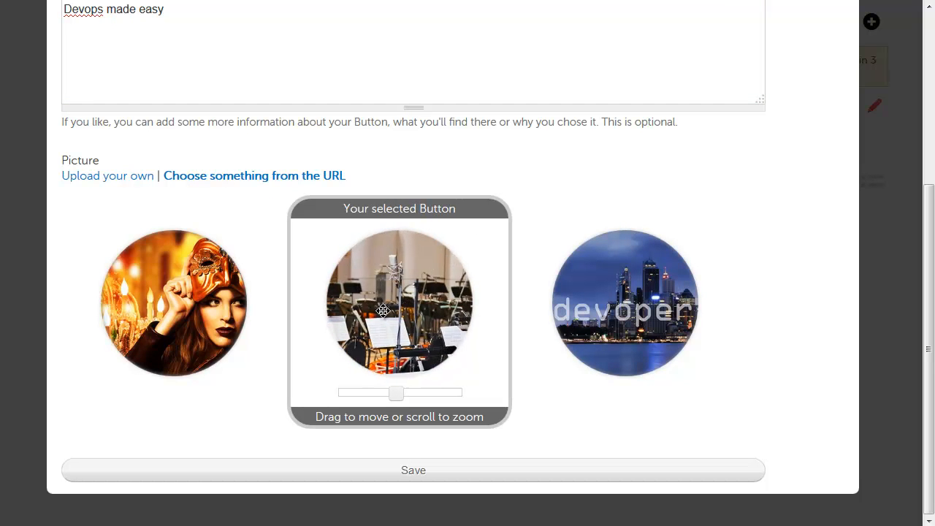
left_click_drag(396, 392, 442, 393)
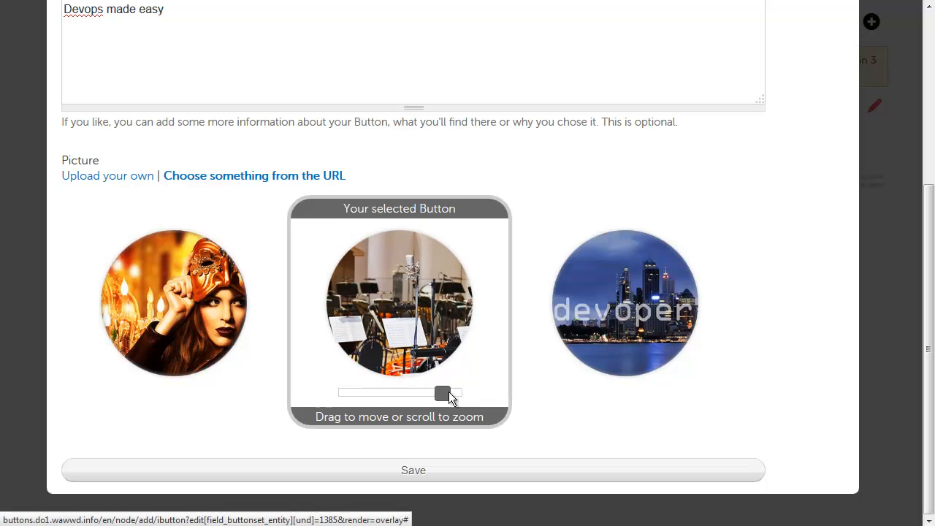
left_click_drag(441, 393, 394, 393)
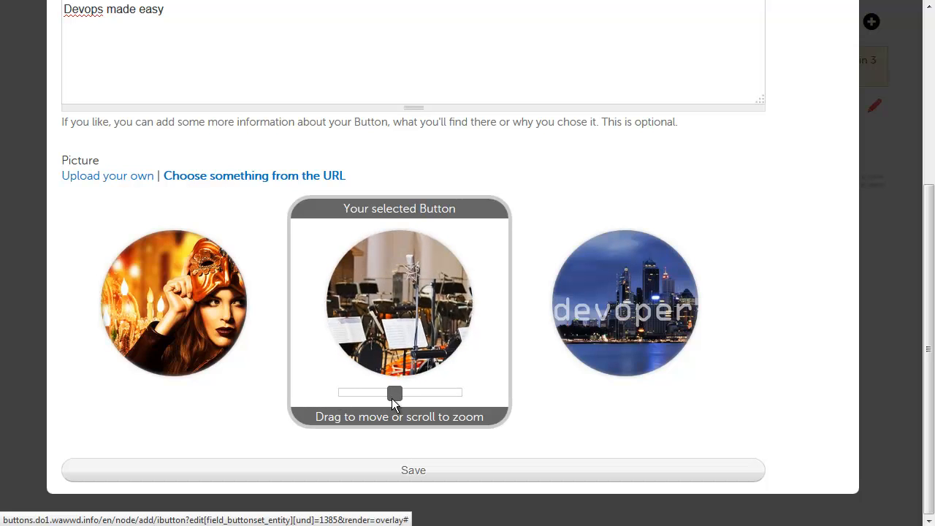
left_click_drag(395, 393, 353, 393)
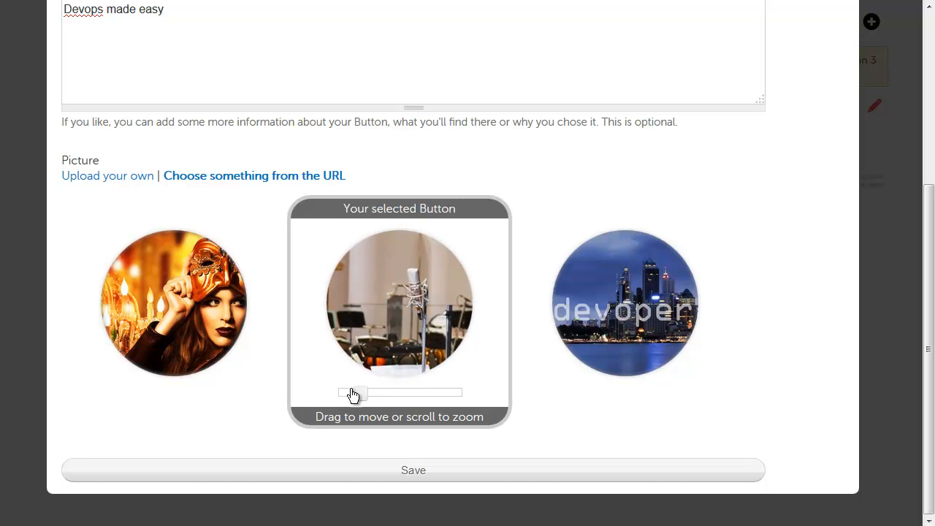
left_click_drag(352, 393, 400, 393)
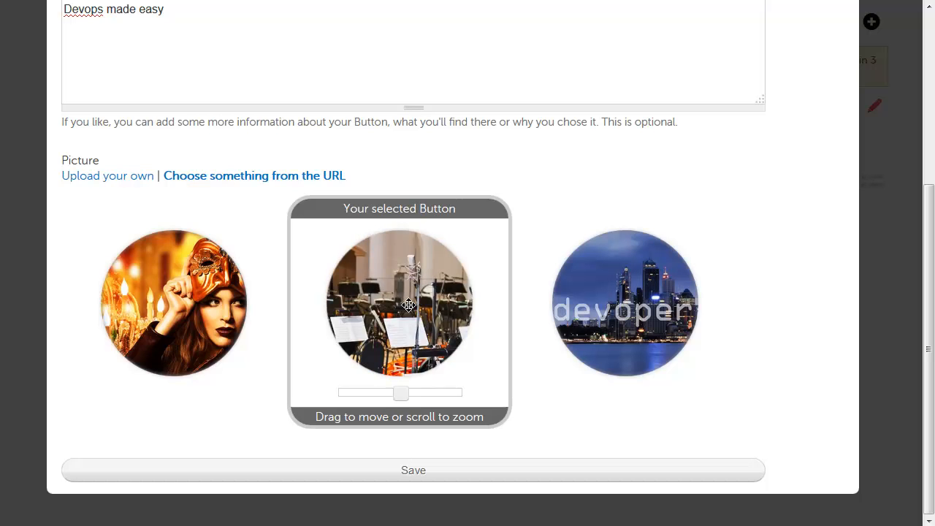
left_click_drag(400, 393, 339, 393)
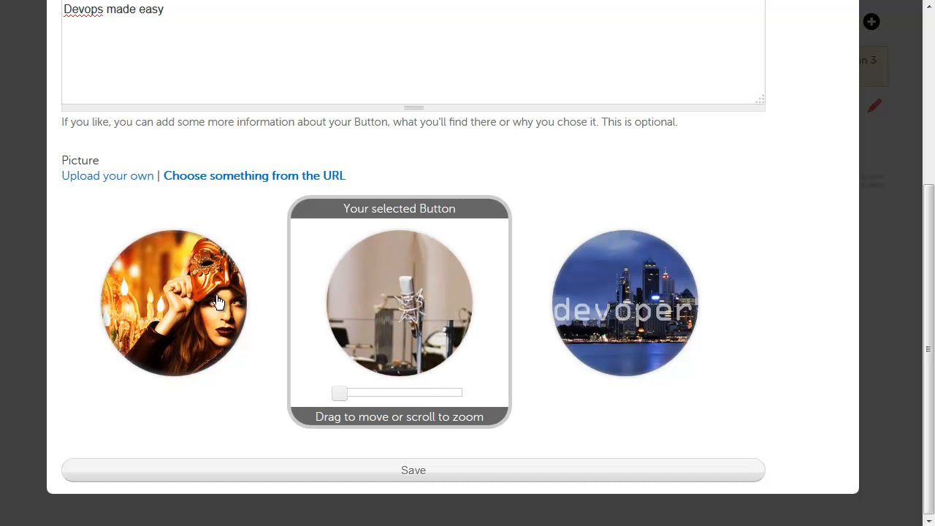
Step: Settle on the masked woman photo zoomed close on the mask and save the Devopera button
left_click(174, 302)
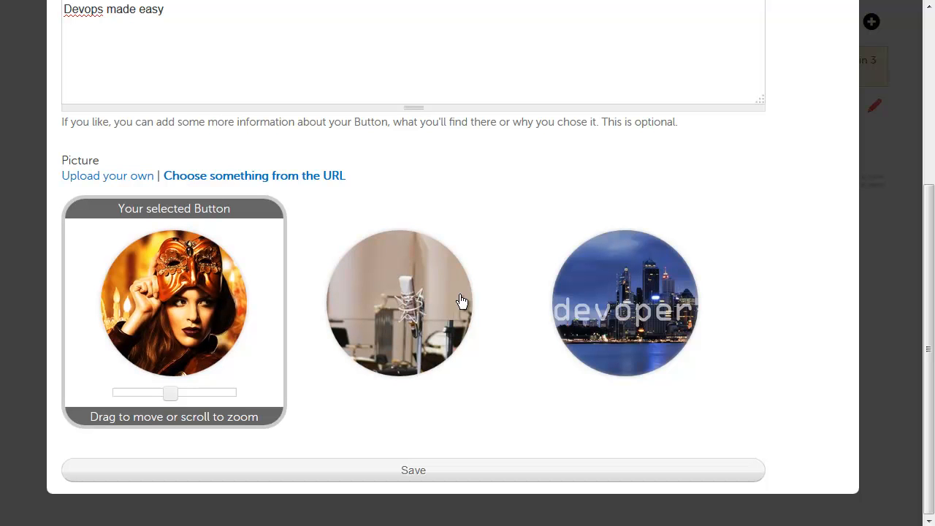
left_click(400, 302)
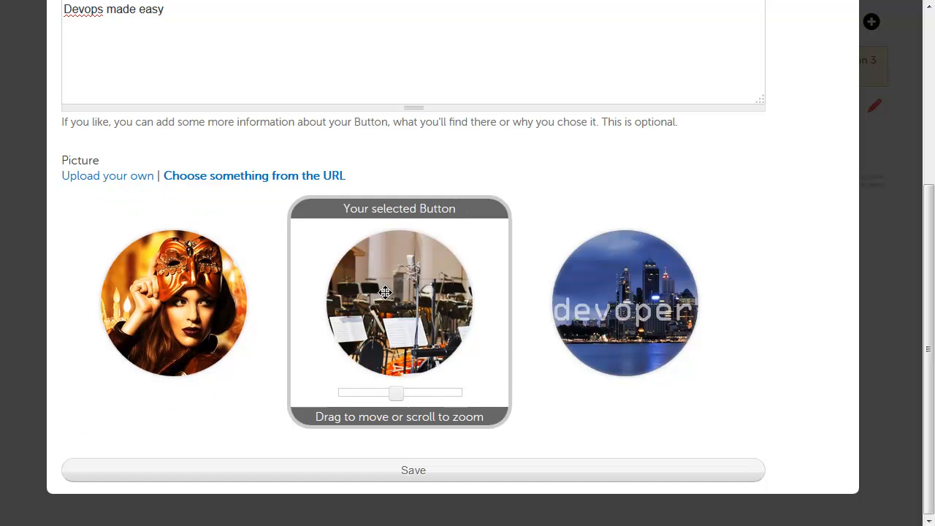
mouse_move(251, 307)
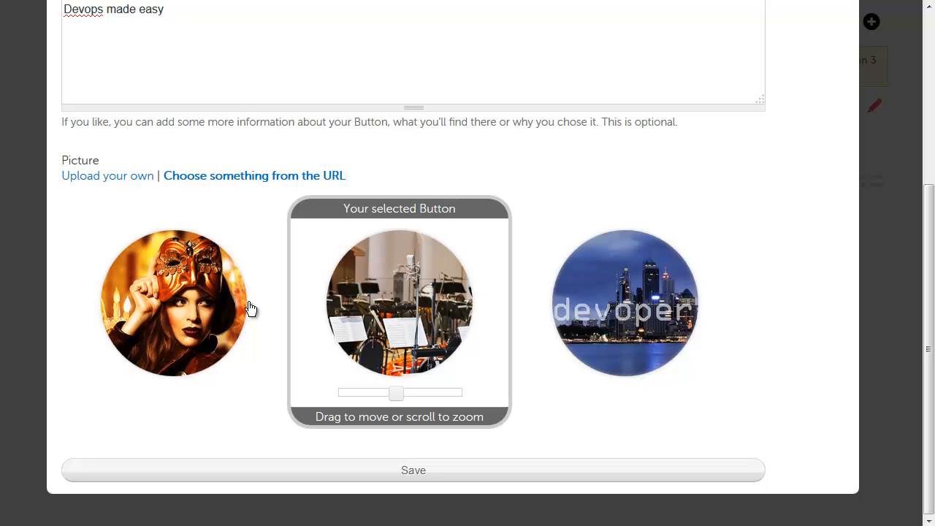
mouse_move(189, 309)
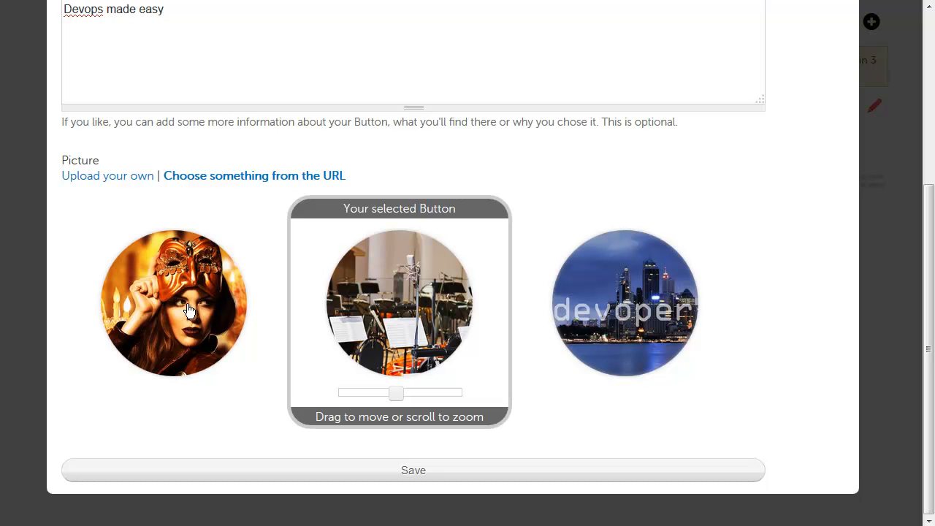
left_click(173, 303)
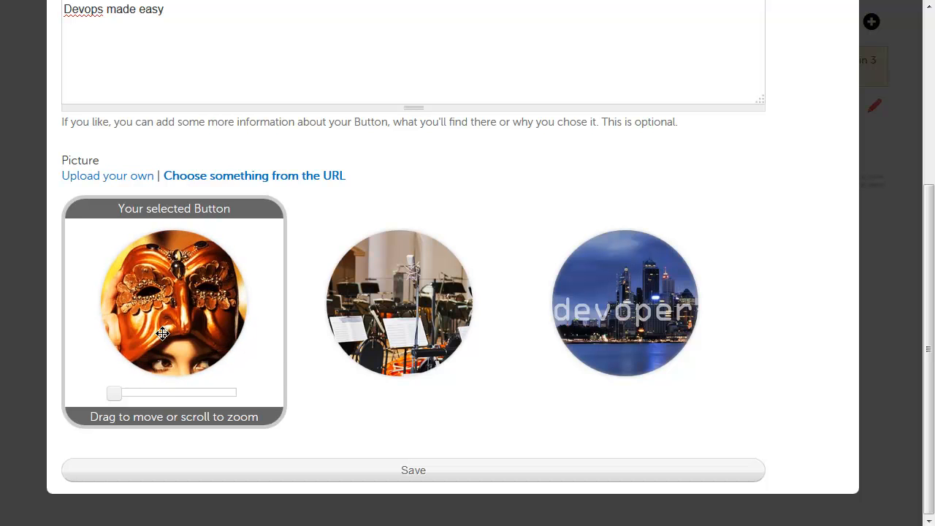
left_click(412, 470)
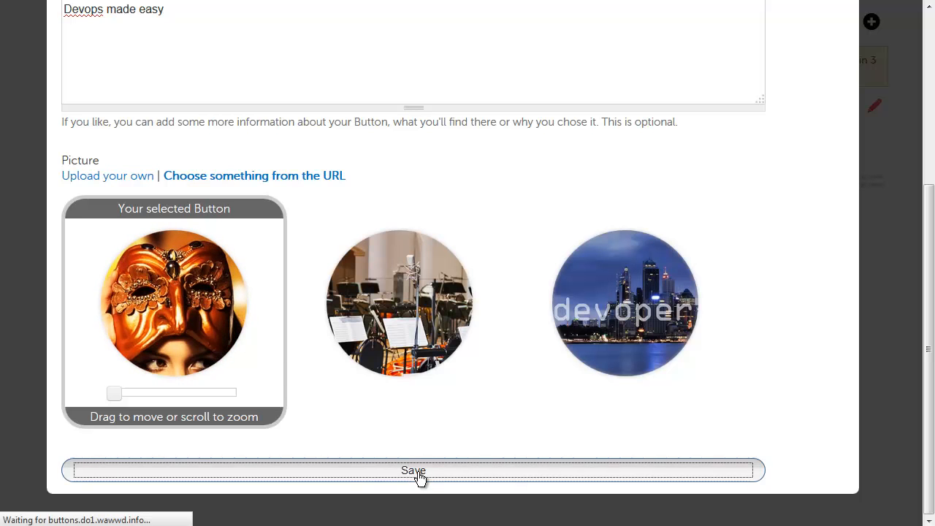
Step: Start another button with web address bbc.co.uk
left_click(412, 470)
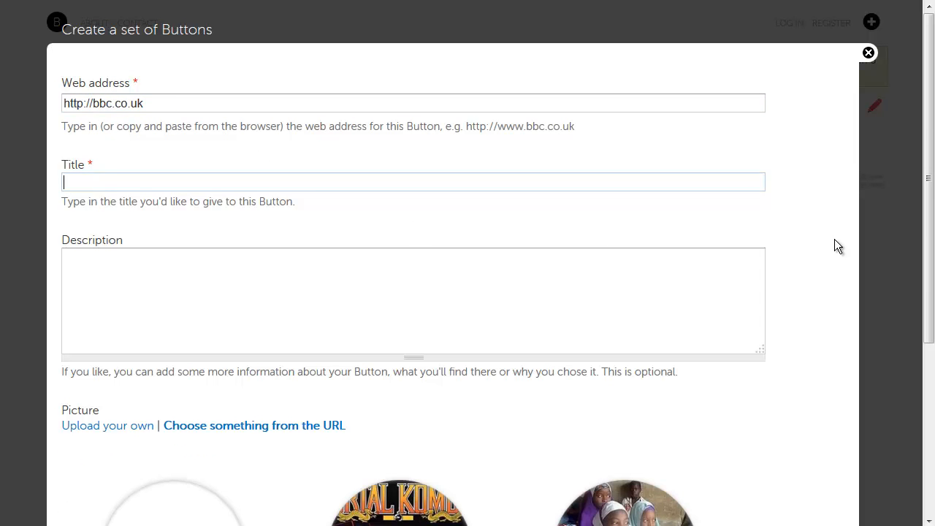
Step: Use the BBC logo picture, fit all three letters in the frame, and title the button BBC
scroll("down", 3)
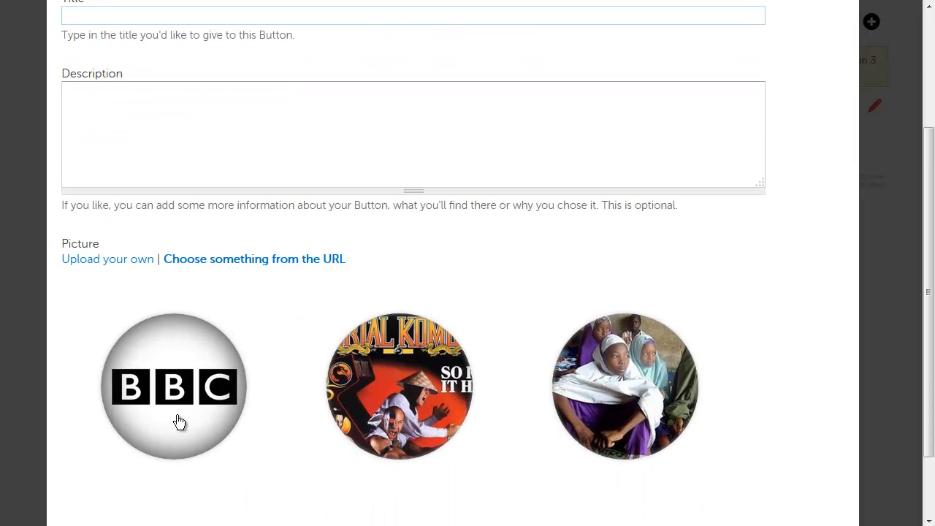
left_click(173, 385)
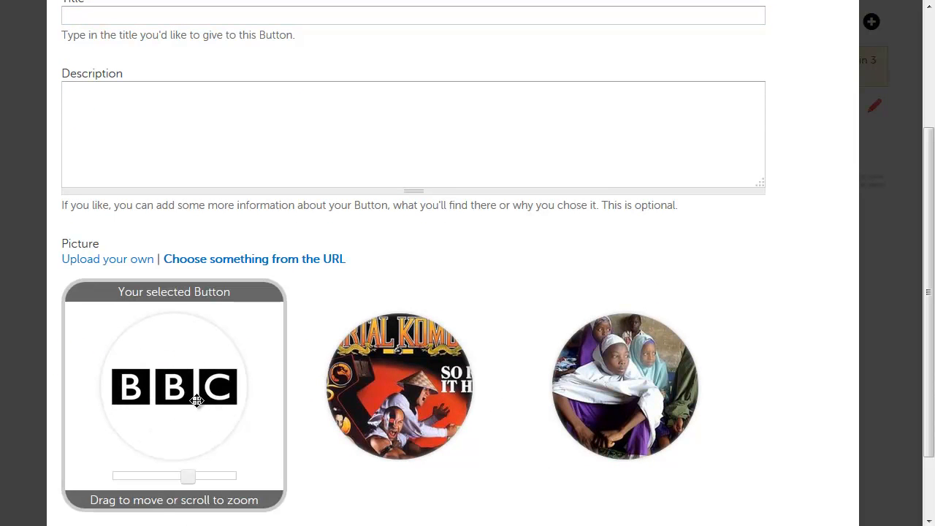
left_click_drag(187, 476, 126, 476)
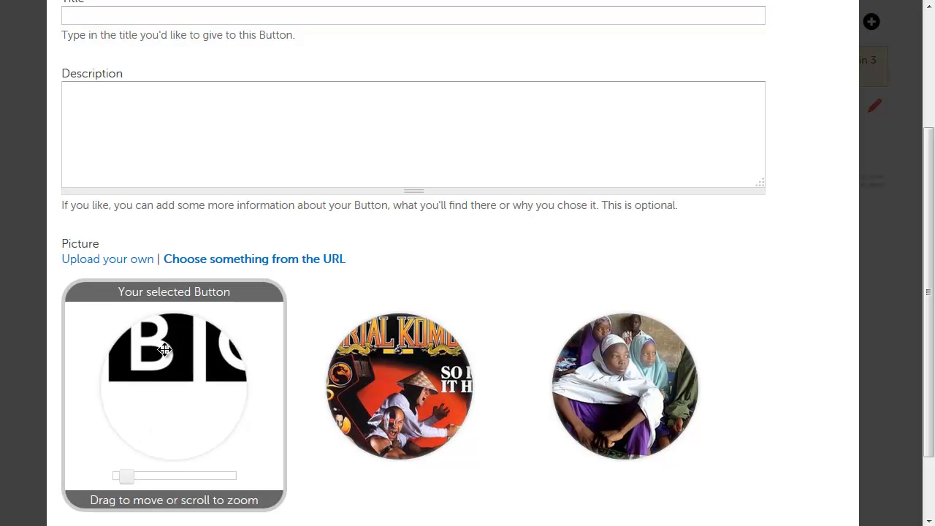
left_click_drag(163, 349, 155, 388)
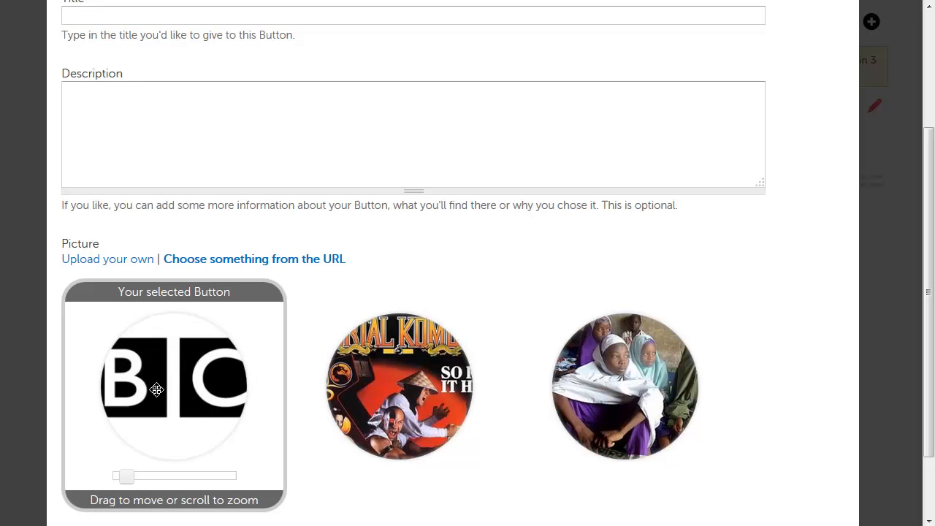
left_click_drag(126, 476, 175, 476)
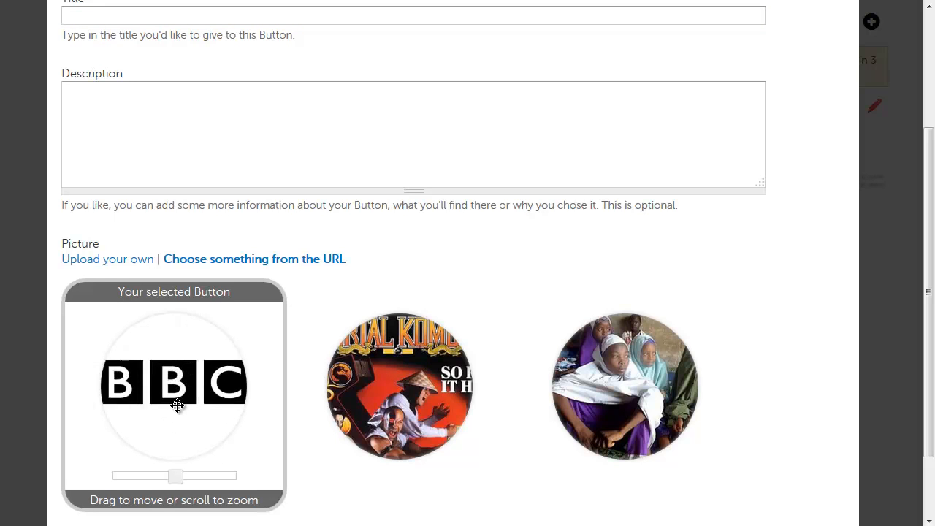
left_click_drag(175, 476, 113, 476)
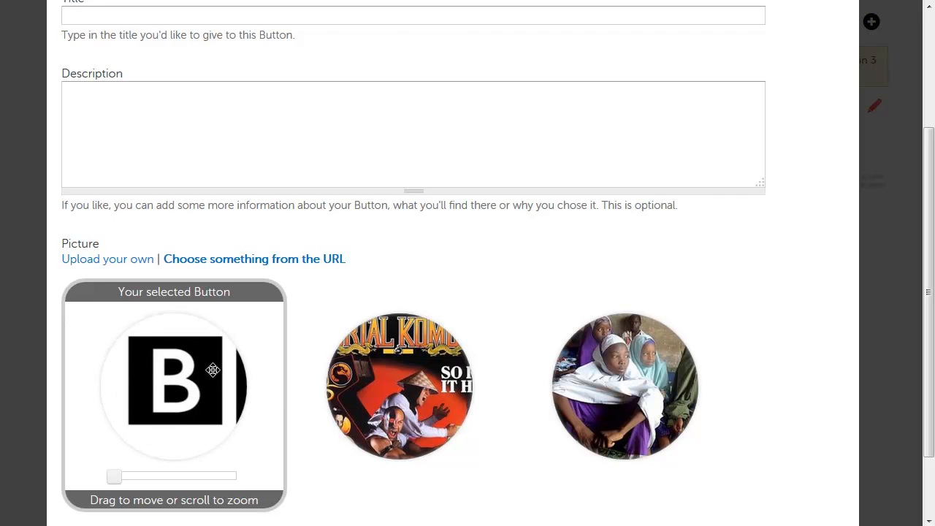
left_click_drag(114, 476, 198, 476)
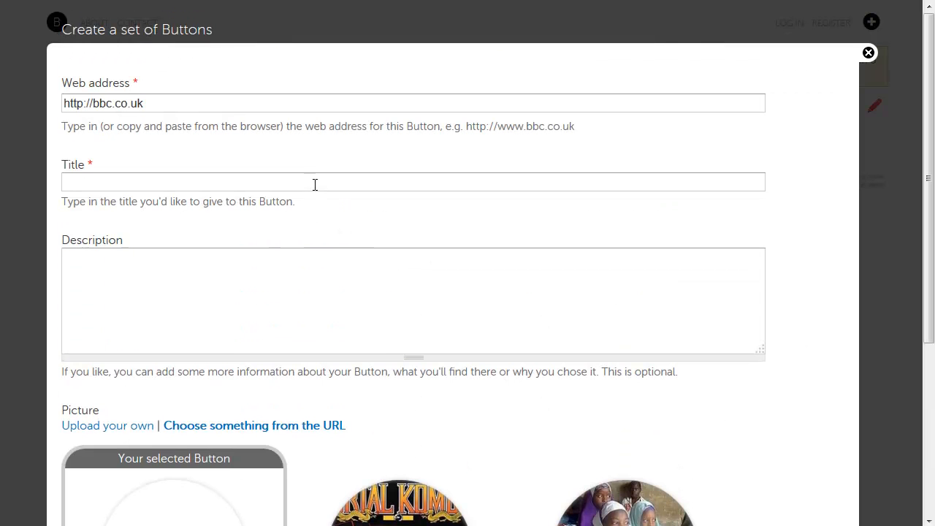
type("BBC")
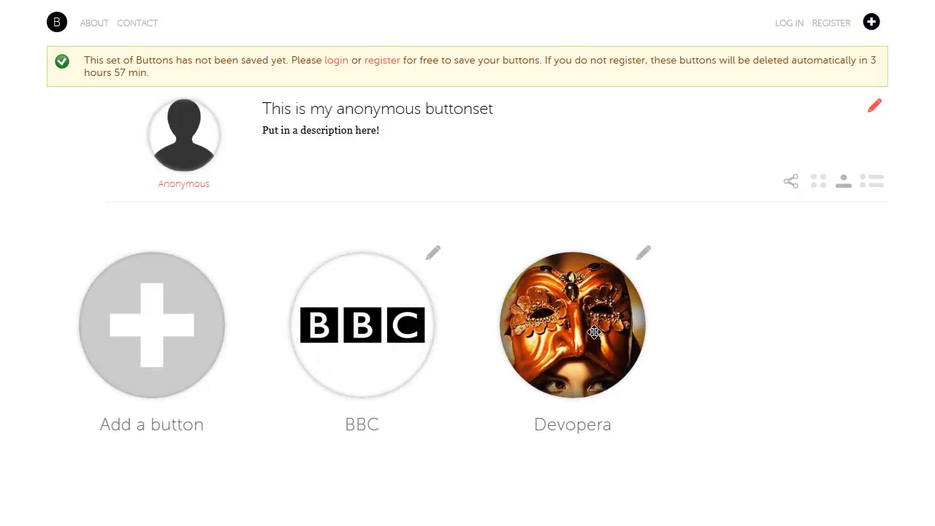
left_click_drag(362, 324, 572, 325)
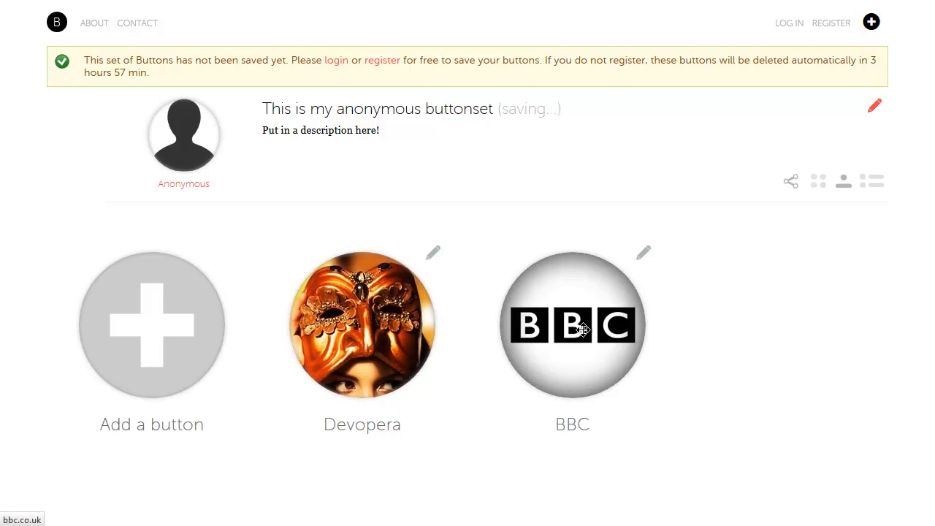
left_click_drag(573, 324, 362, 324)
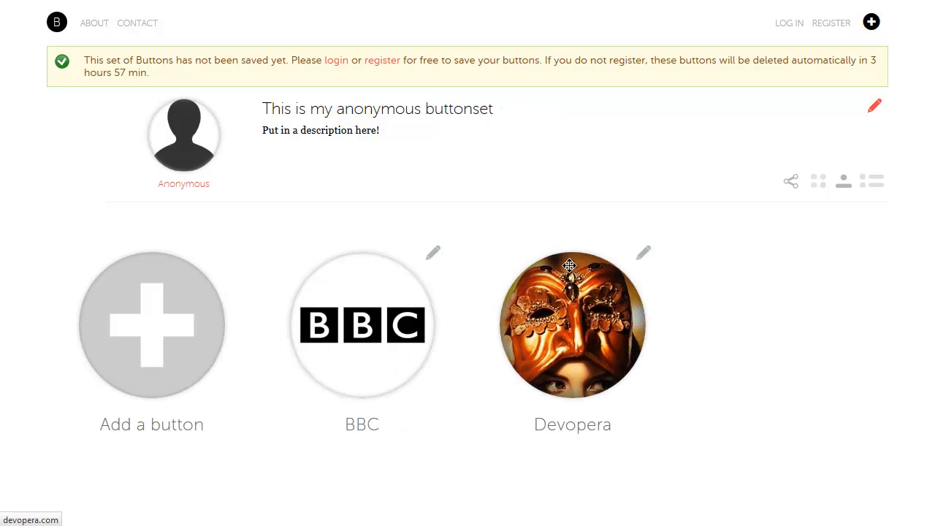
mouse_move(879, 63)
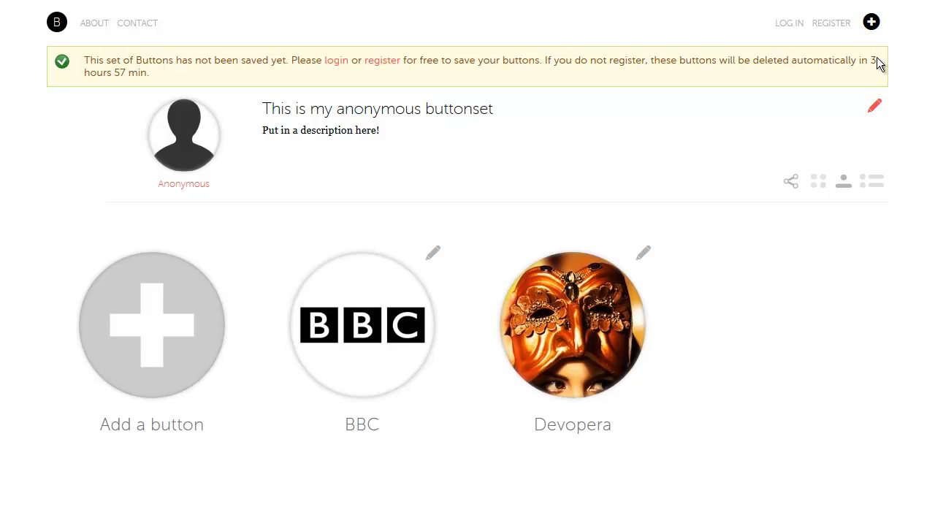
mouse_move(637, 102)
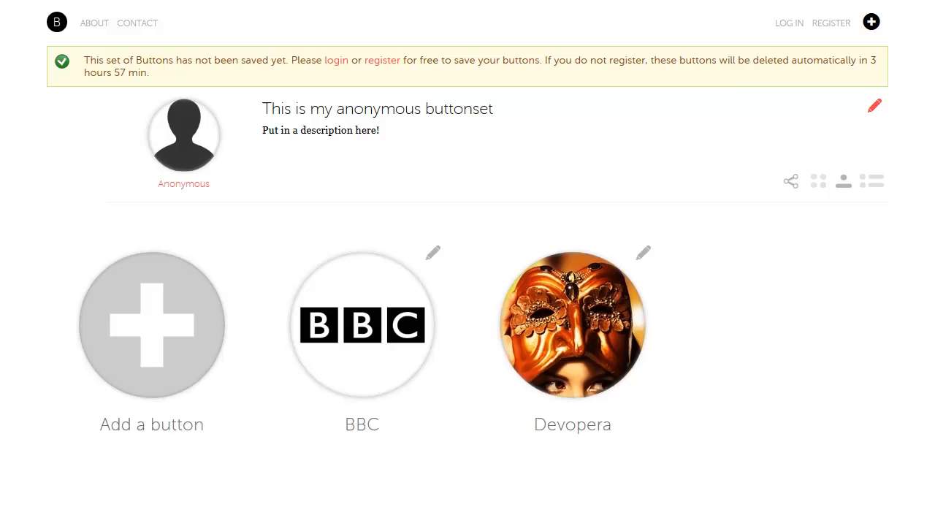
mouse_move(738, 99)
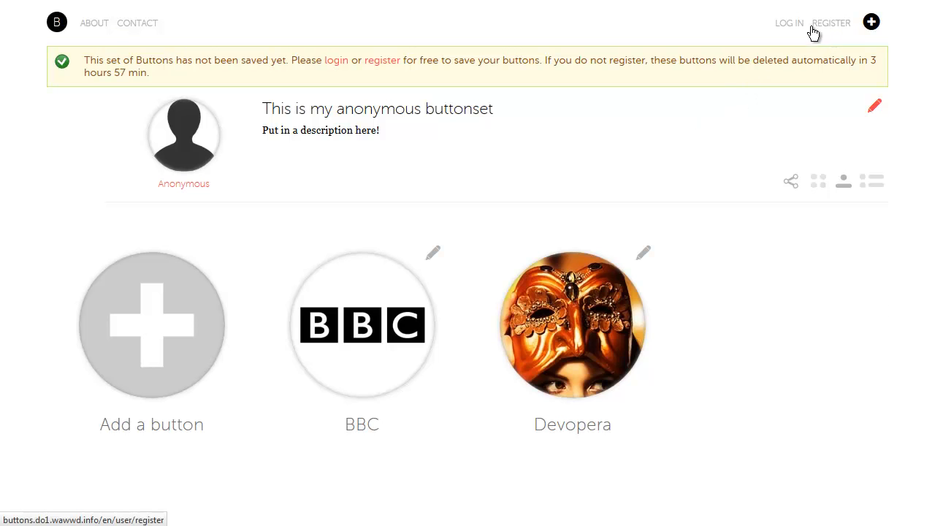
Step: Go to the login page and choose to sign in with a Twitter account
left_click(789, 24)
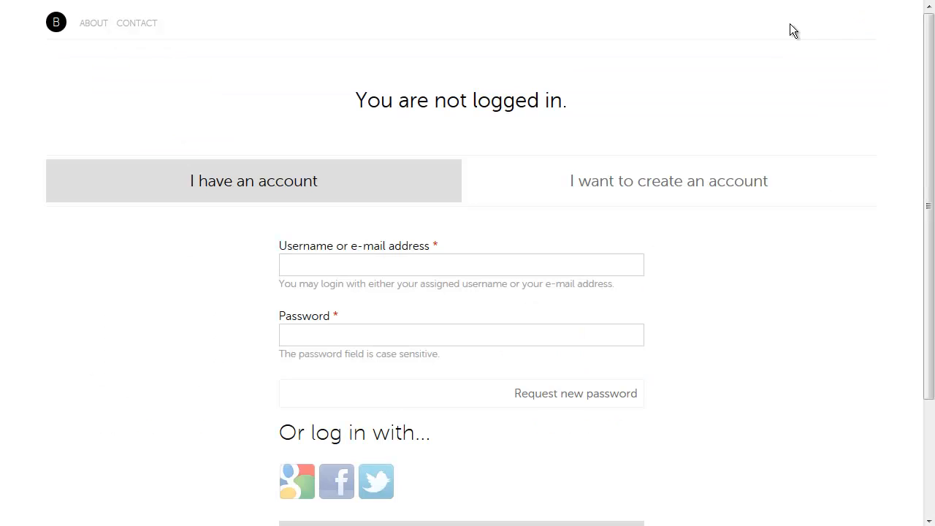
mouse_move(375, 481)
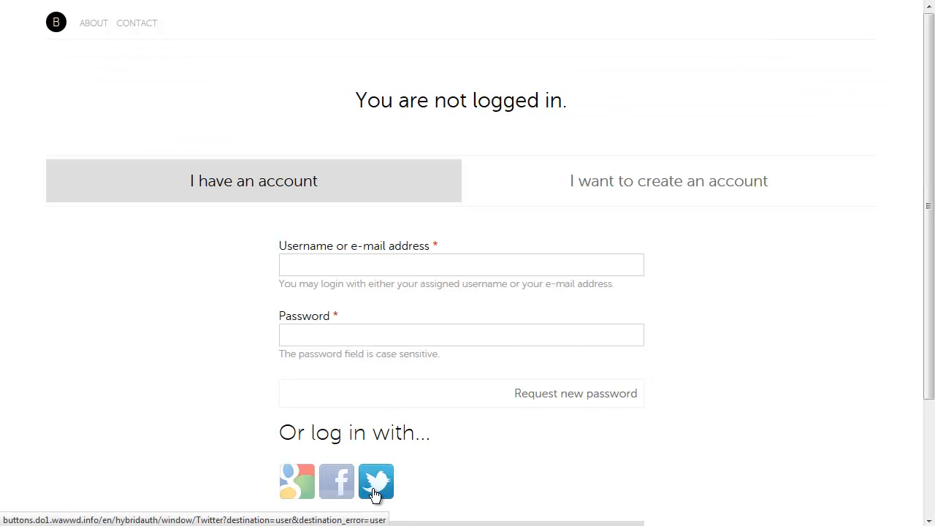
mouse_move(377, 480)
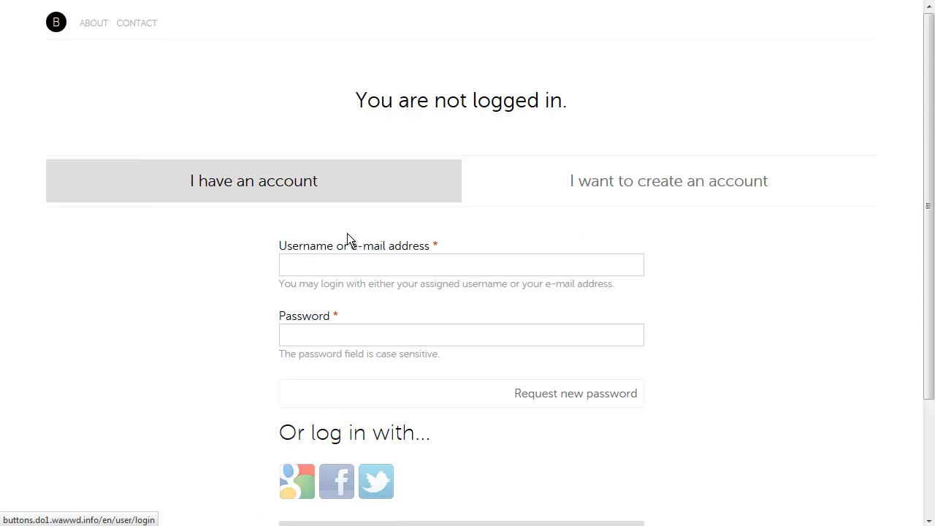
mouse_move(375, 482)
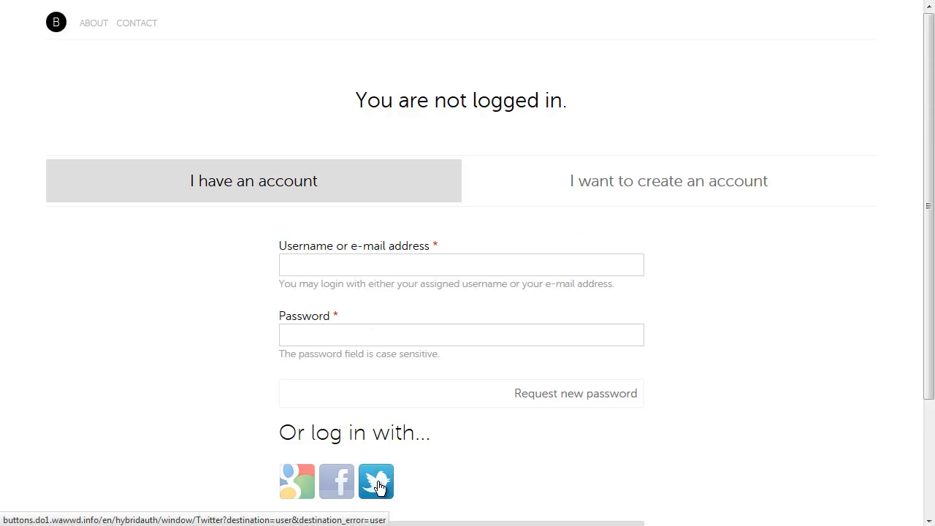
left_click(375, 482)
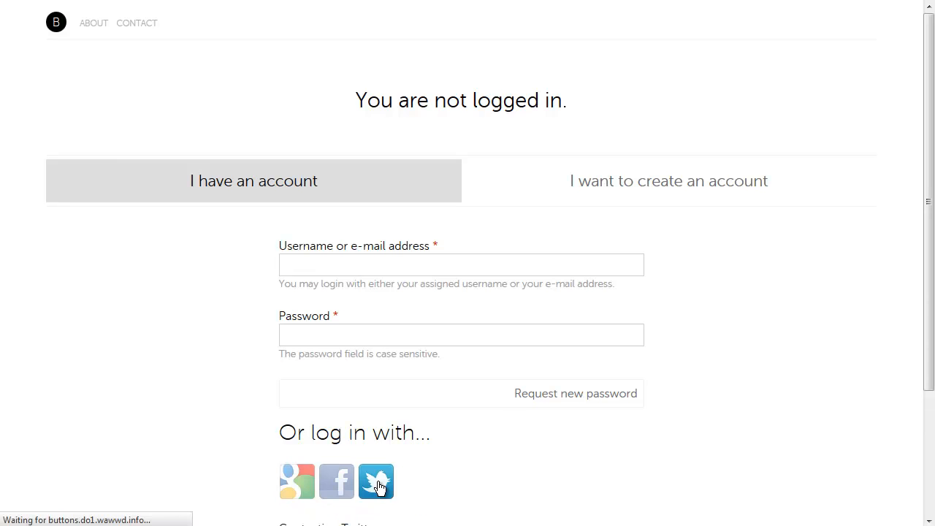
left_click(375, 481)
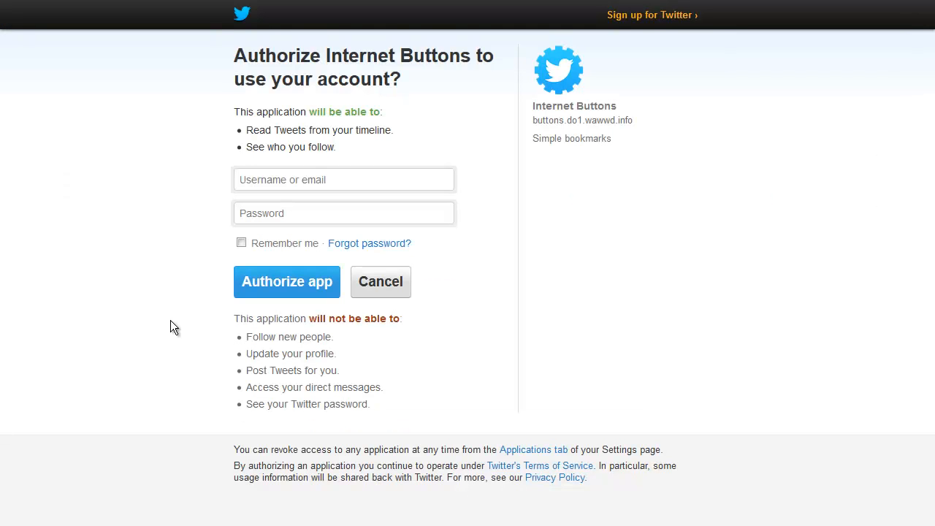
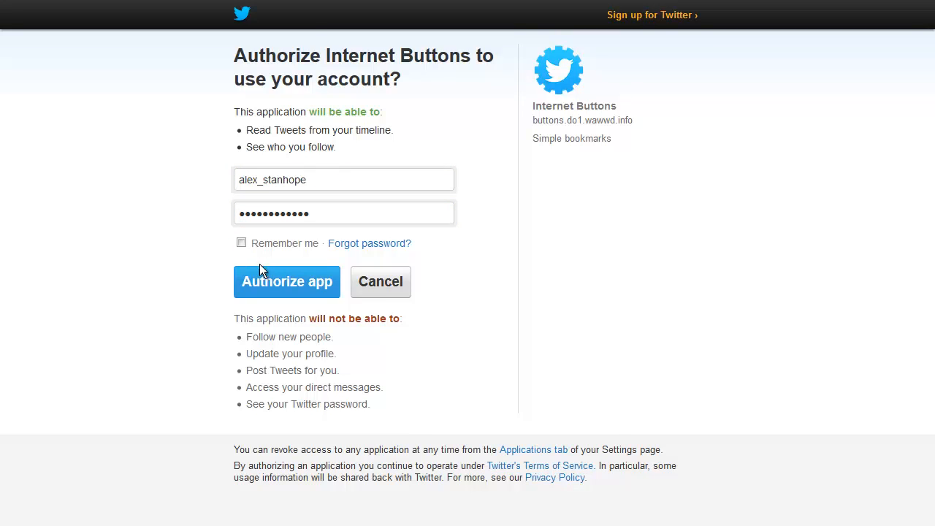
left_click(287, 280)
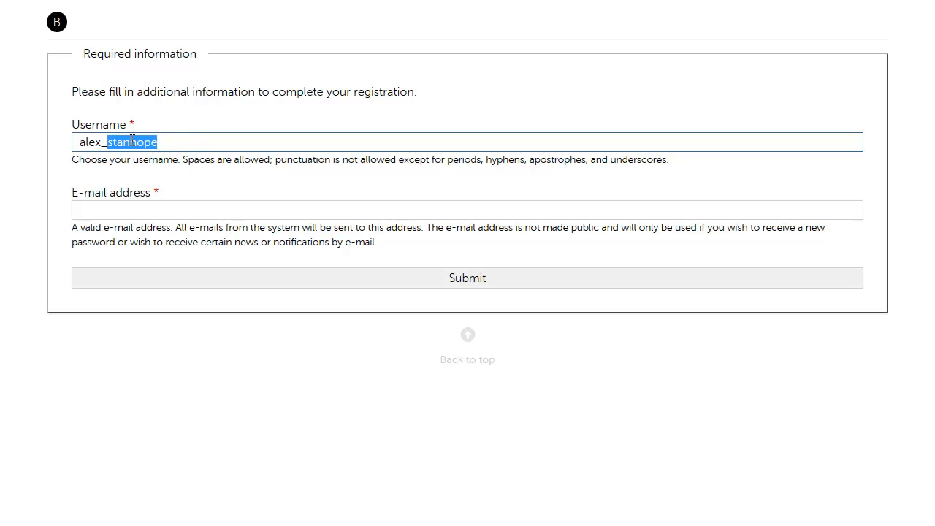
left_click(132, 142)
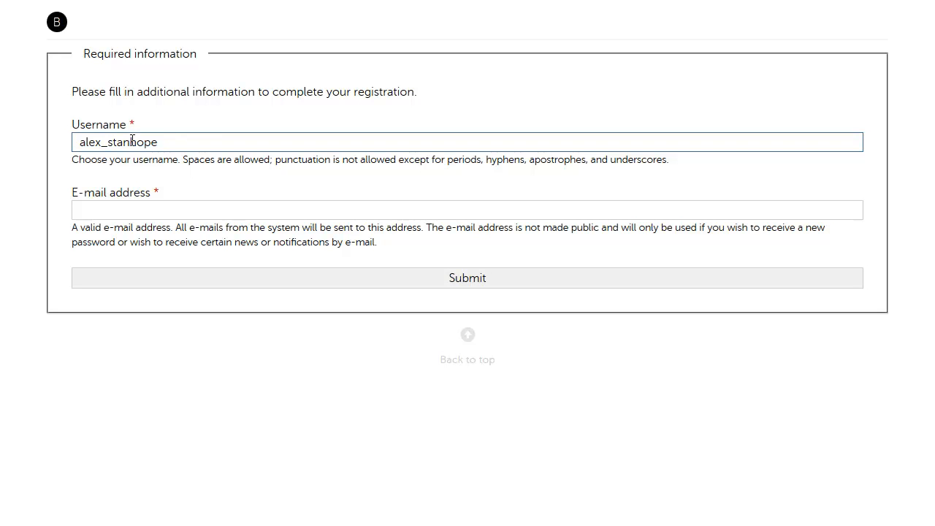
mouse_move(170, 204)
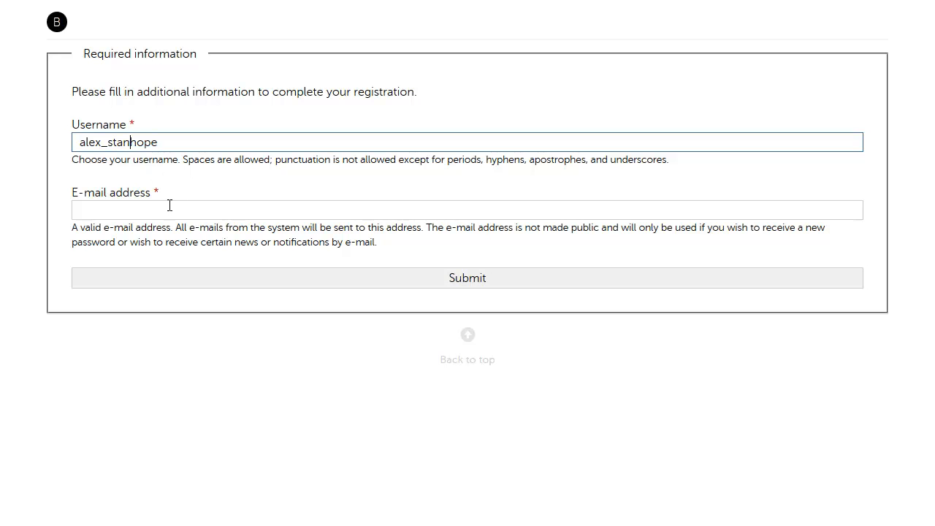
left_click(467, 210)
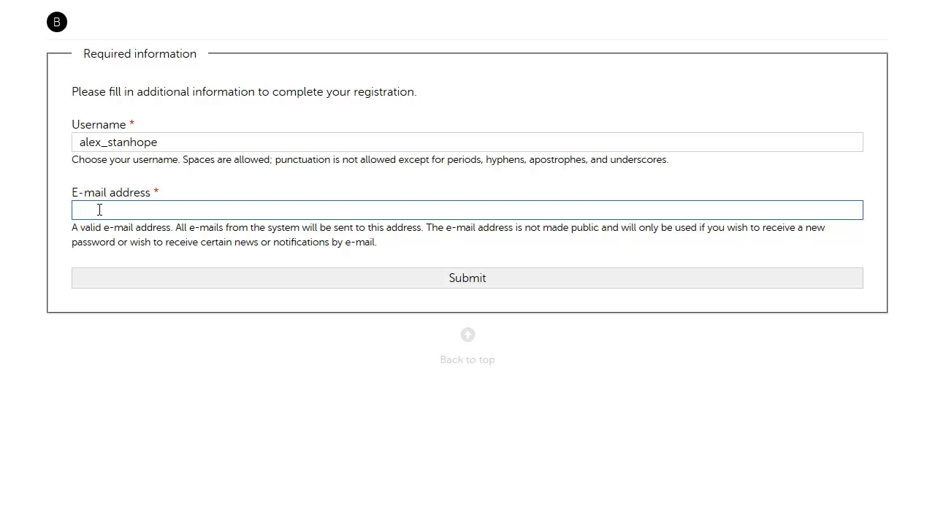
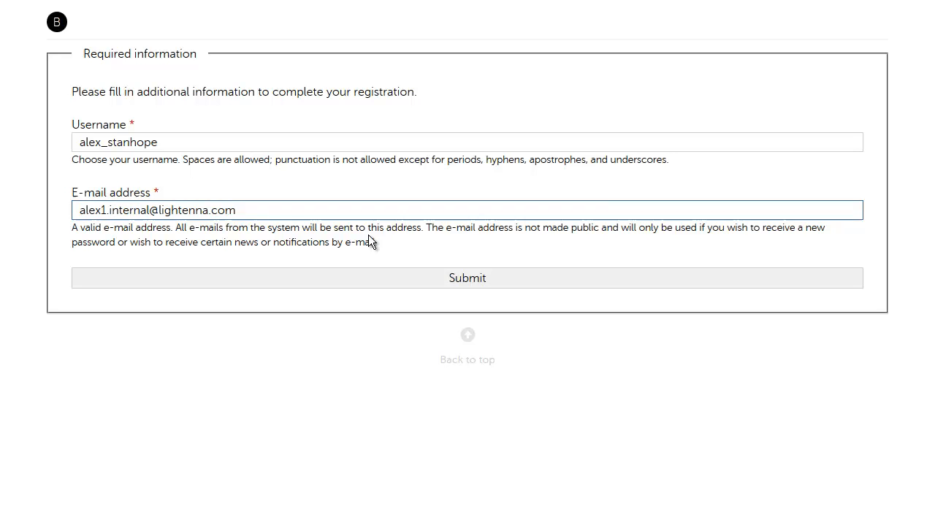
mouse_move(503, 284)
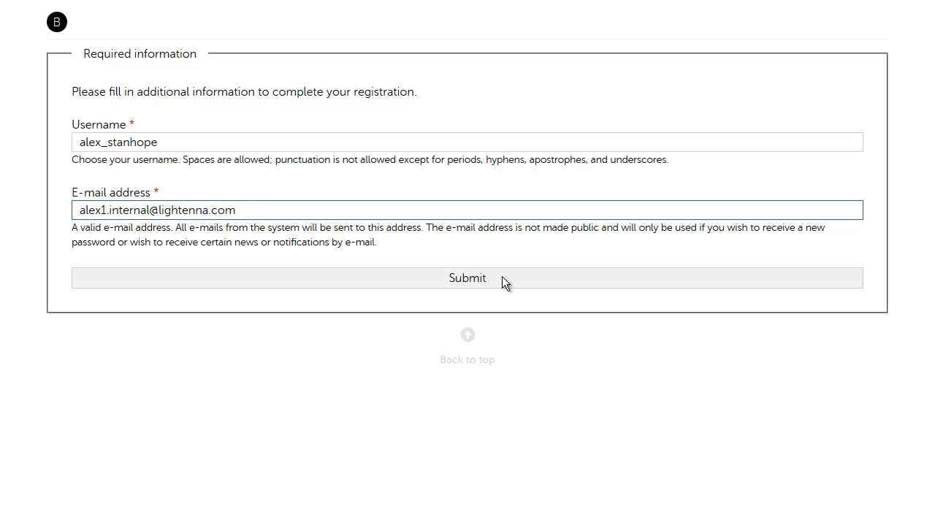
left_click(467, 278)
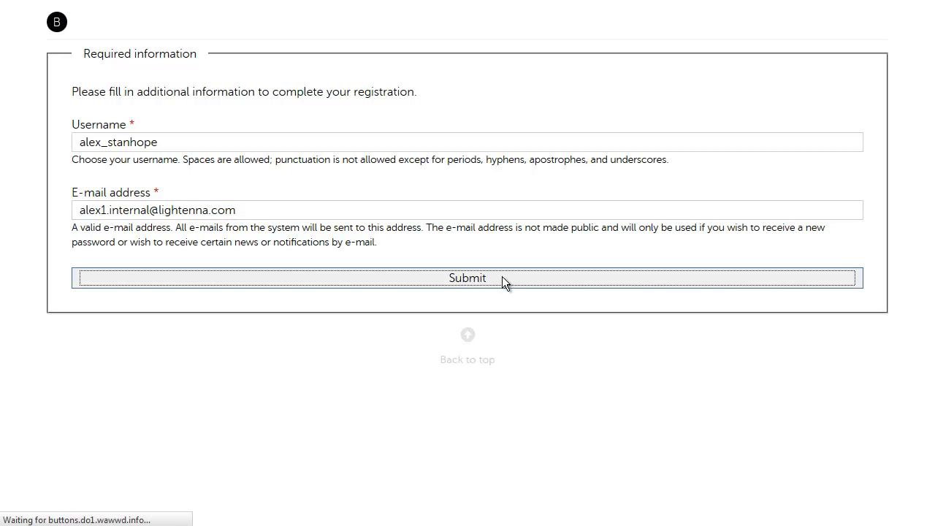
left_click(467, 277)
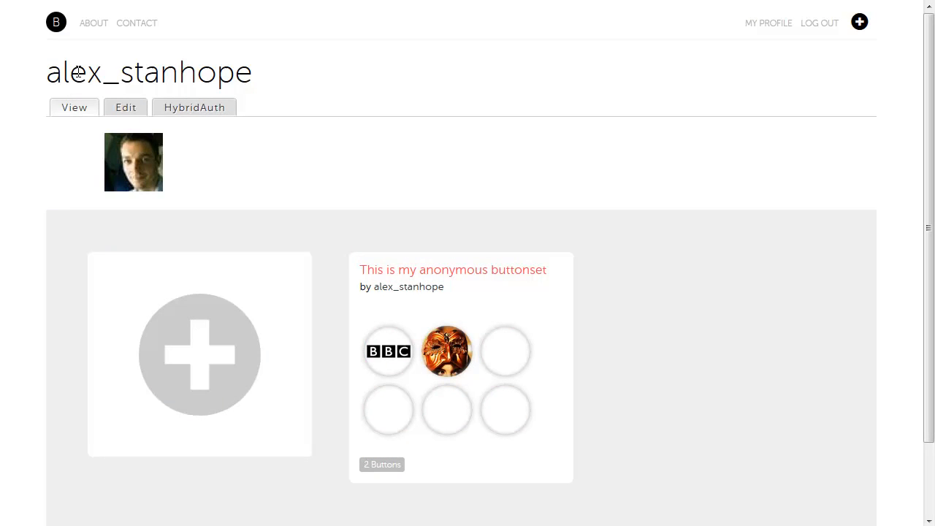
mouse_move(392, 90)
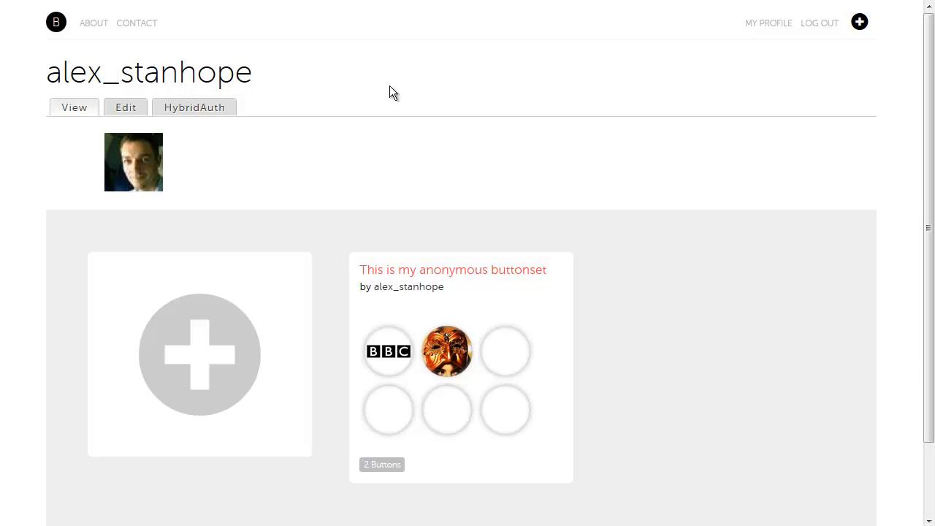
mouse_move(487, 292)
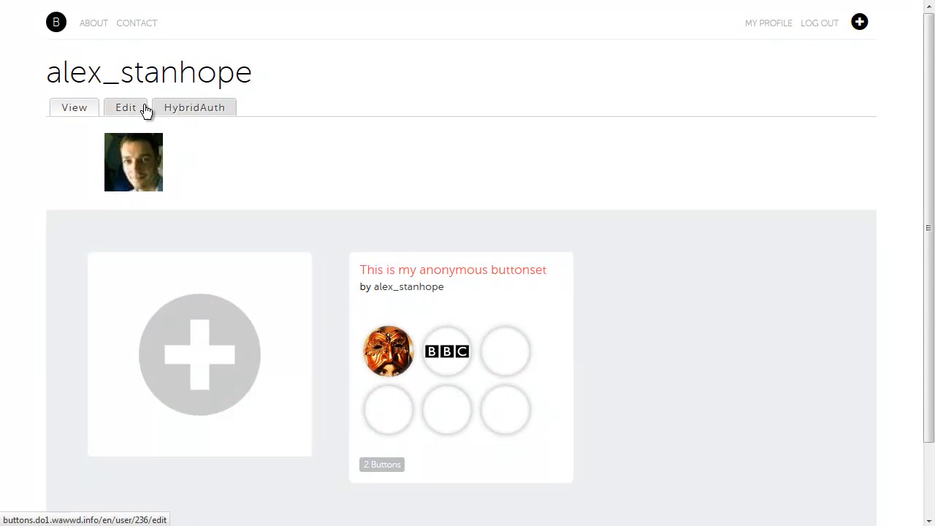
left_click(125, 108)
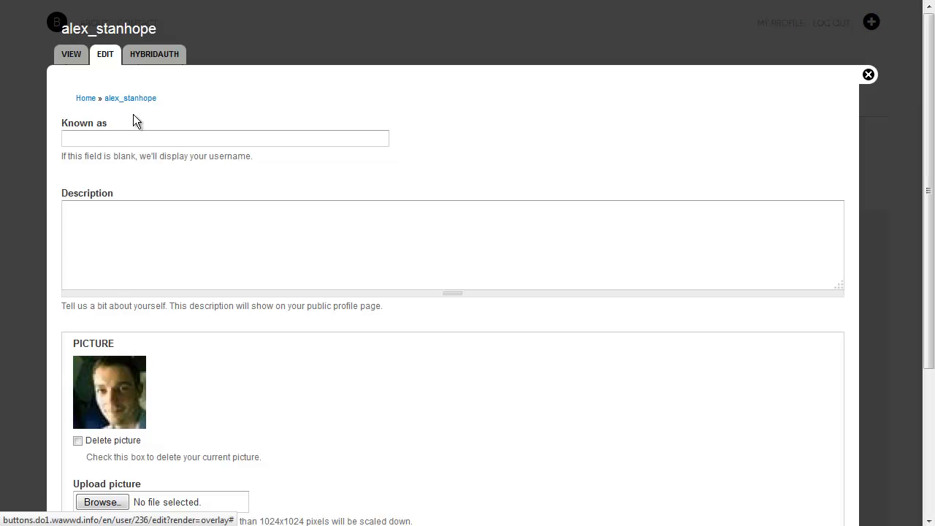
type("Alex St")
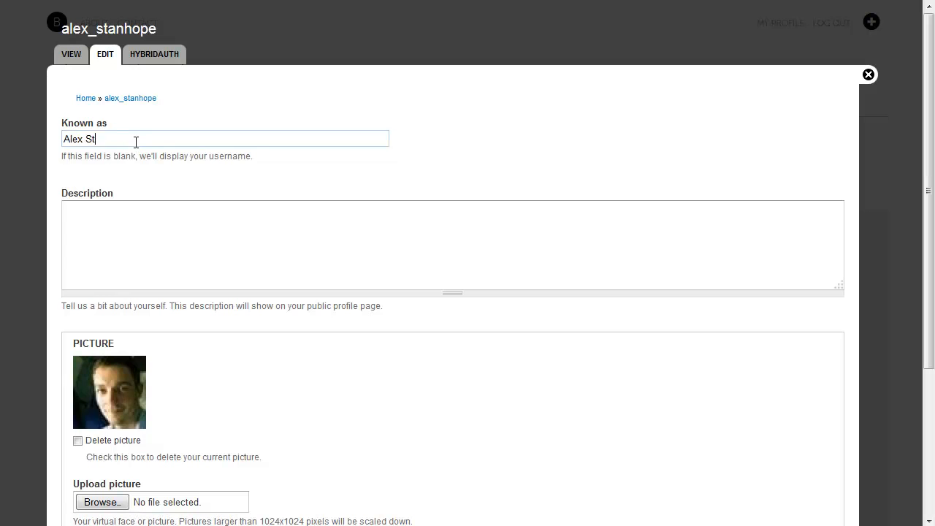
scroll("down", 3)
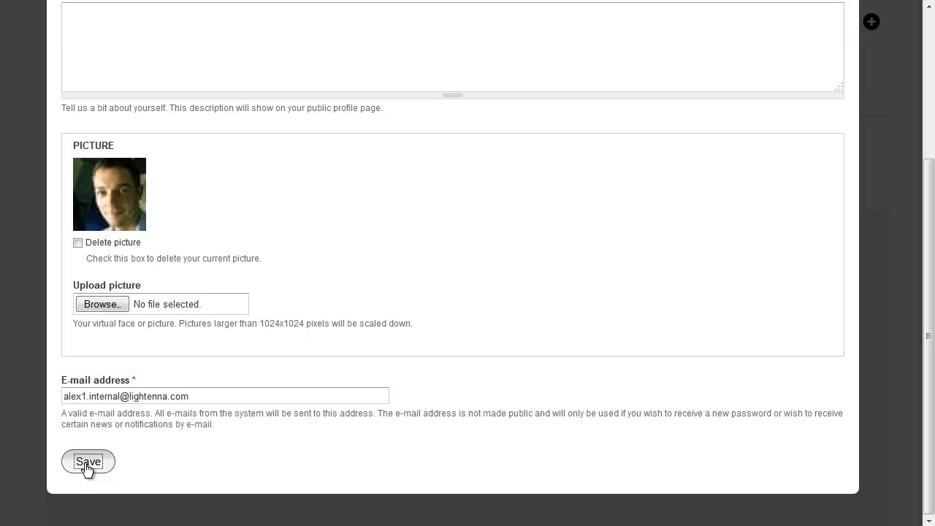
left_click(88, 461)
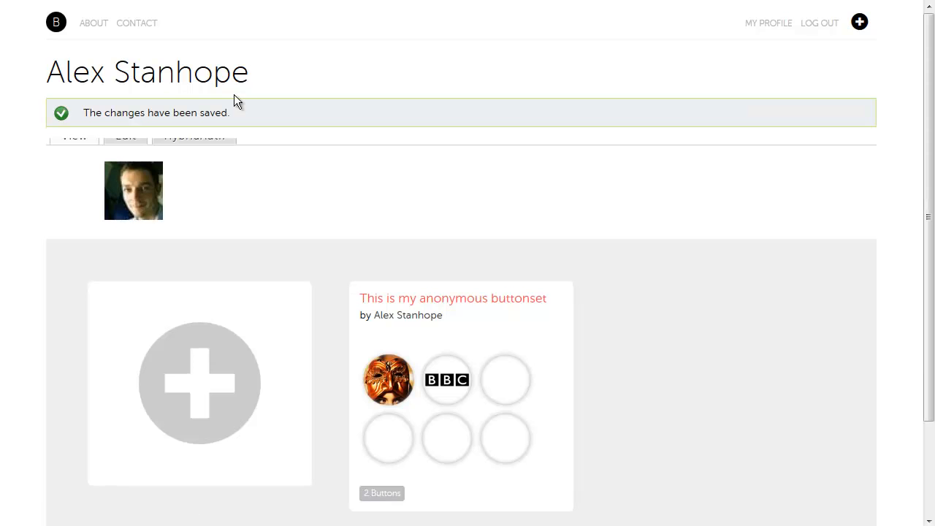
mouse_move(195, 161)
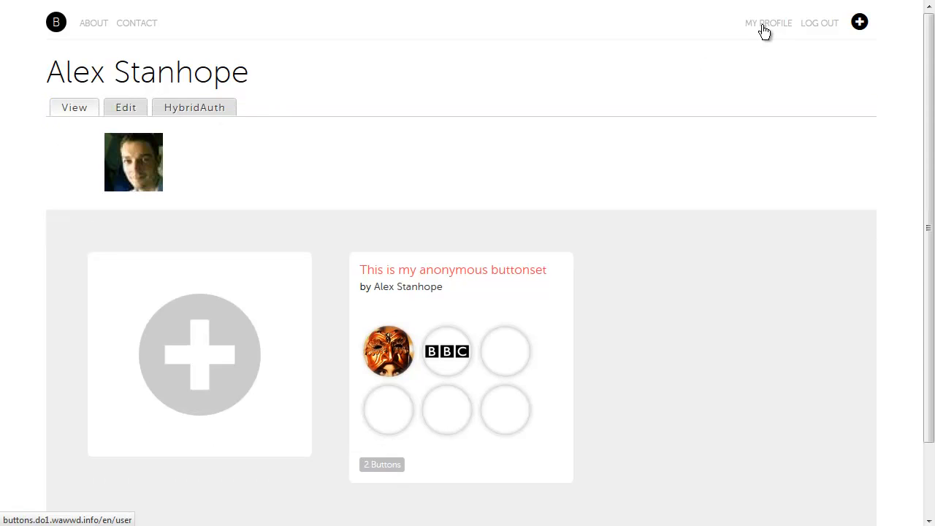
left_click(453, 269)
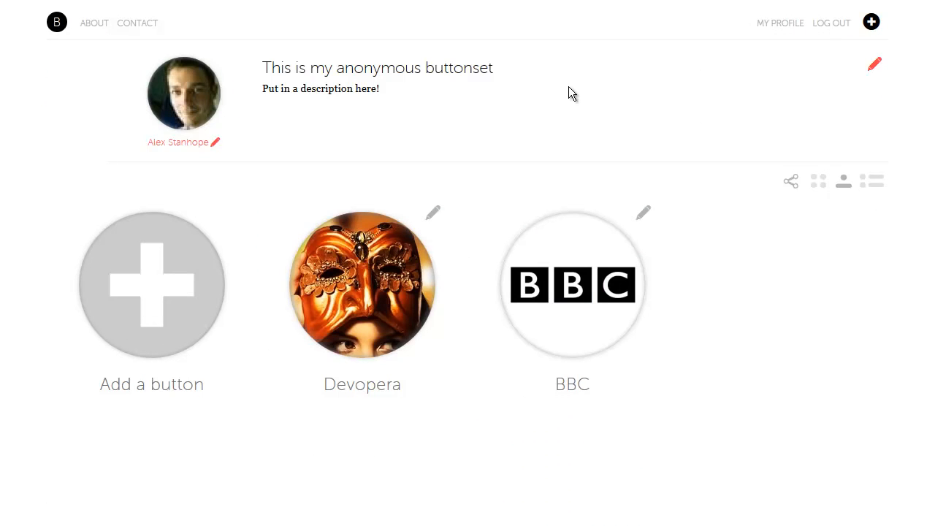
mouse_move(780, 28)
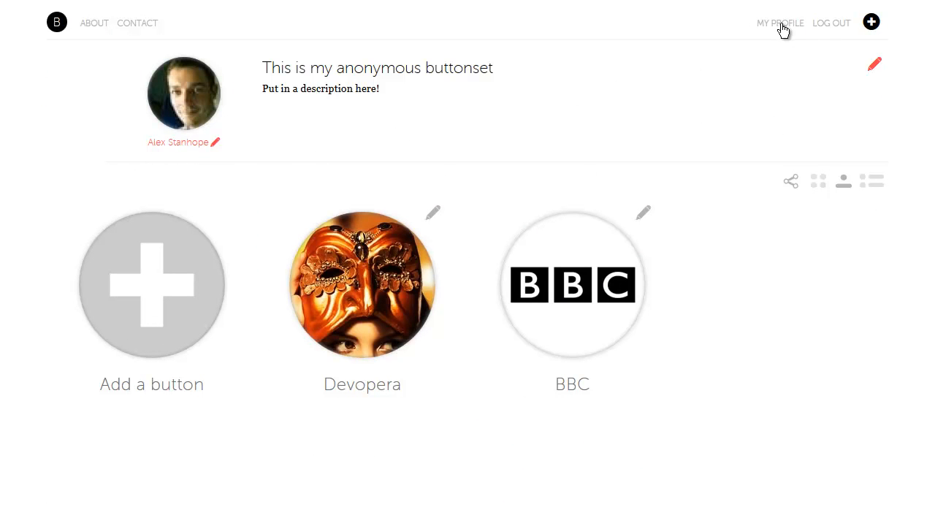
left_click(780, 23)
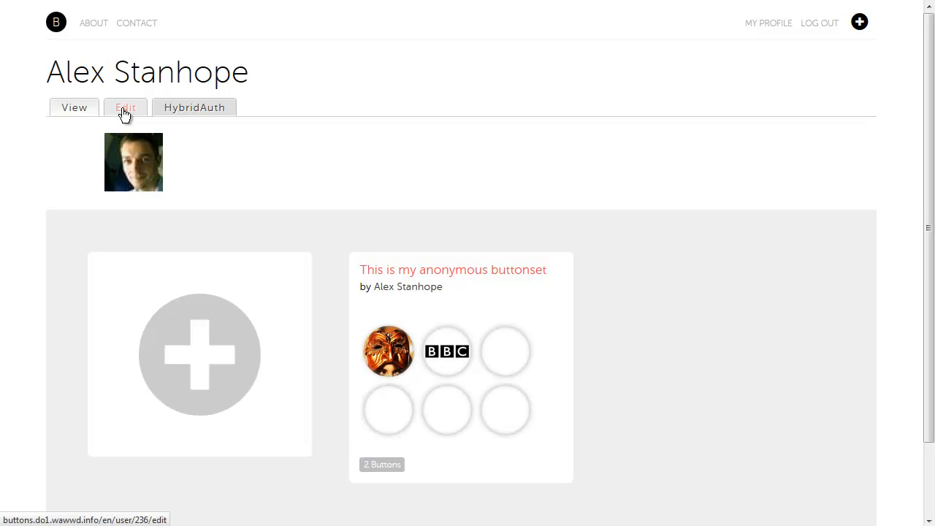
Step: Set the profile description to "This is an optional bit about me." and save it
left_click(125, 108)
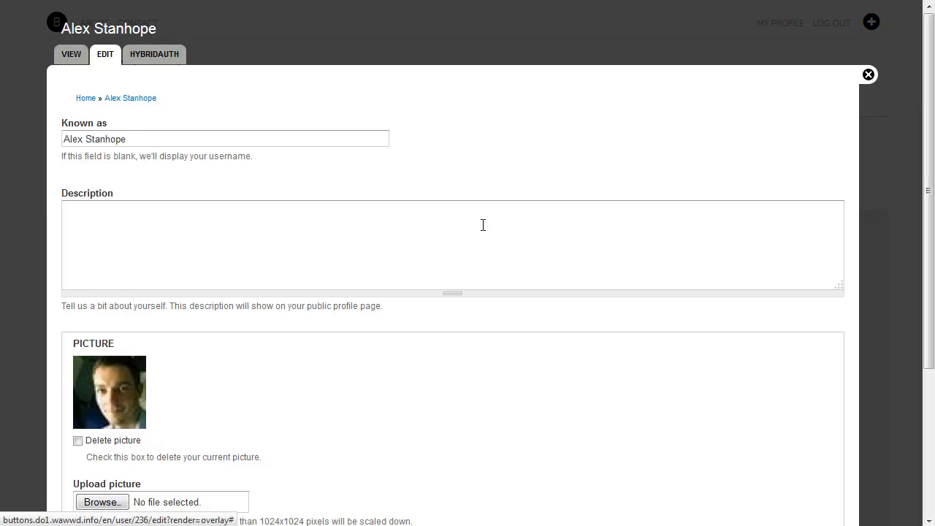
scroll("down", 3)
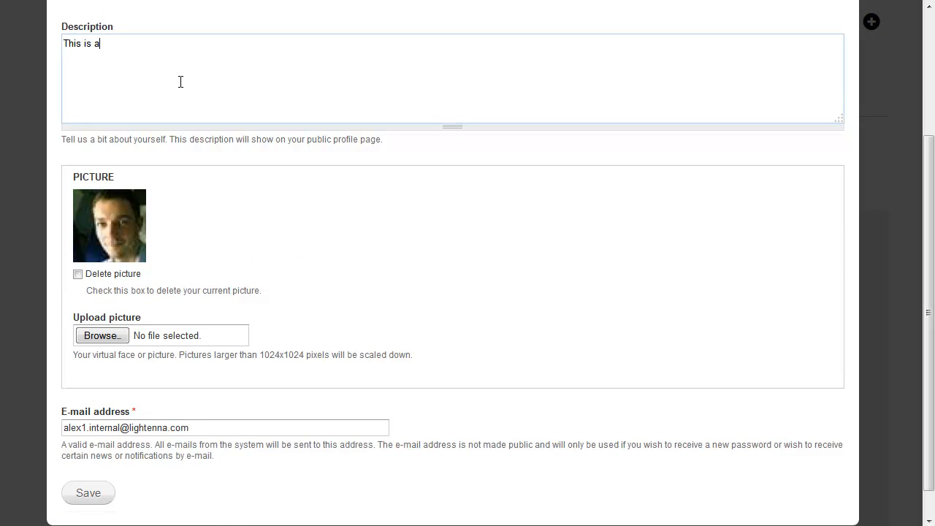
type("n optional bit about me.")
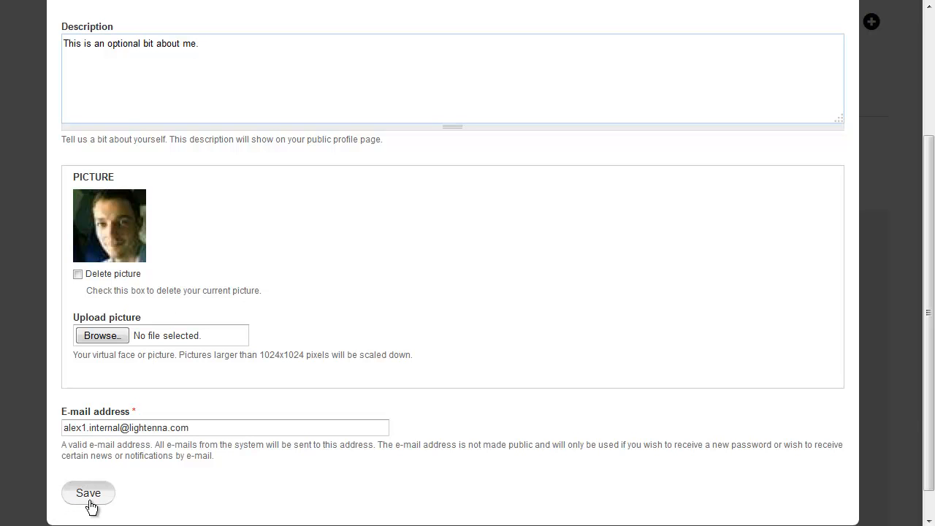
left_click(87, 492)
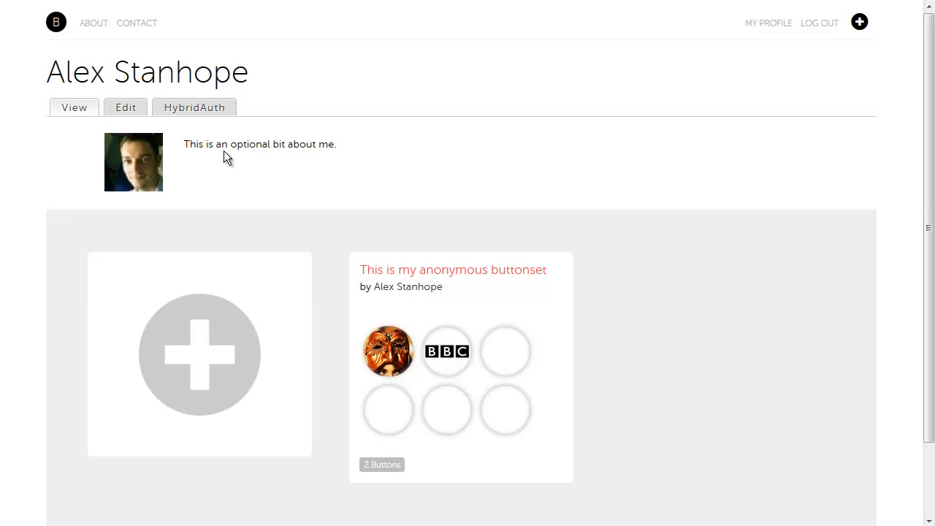
mouse_move(285, 162)
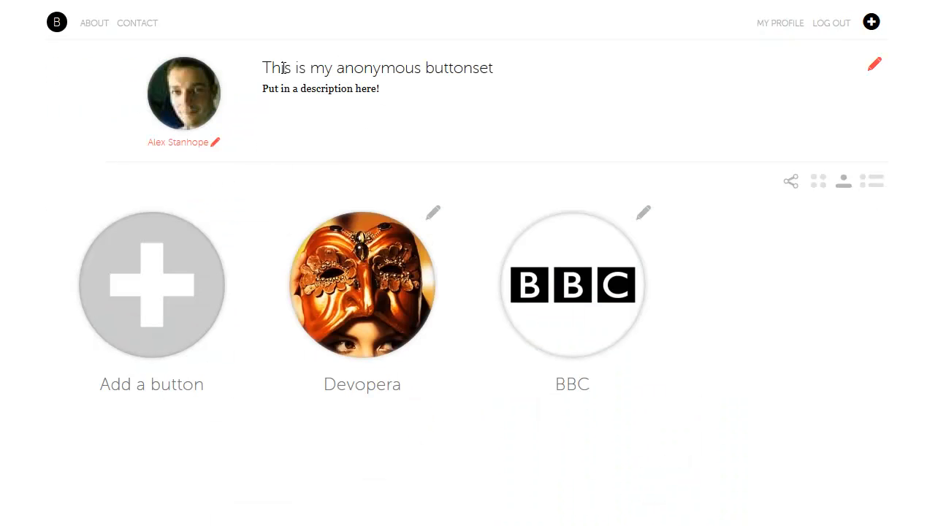
mouse_move(184, 93)
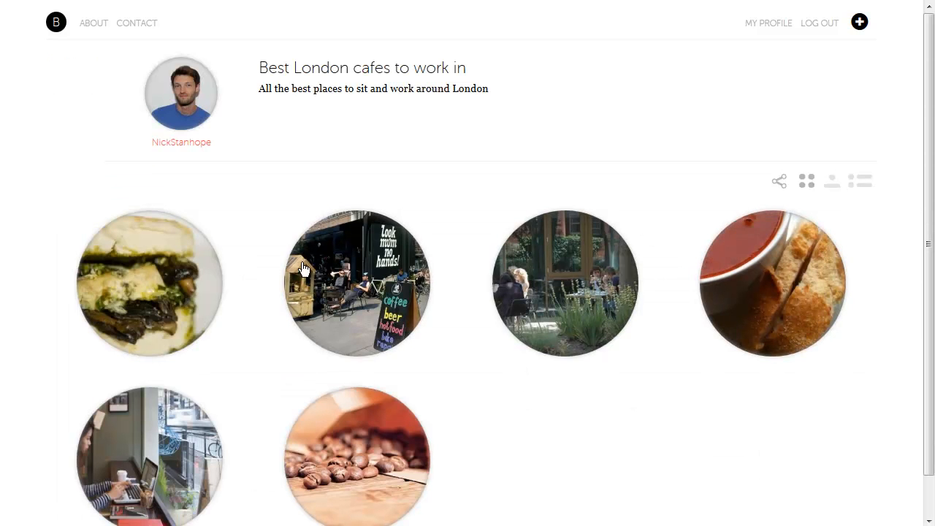
mouse_move(343, 286)
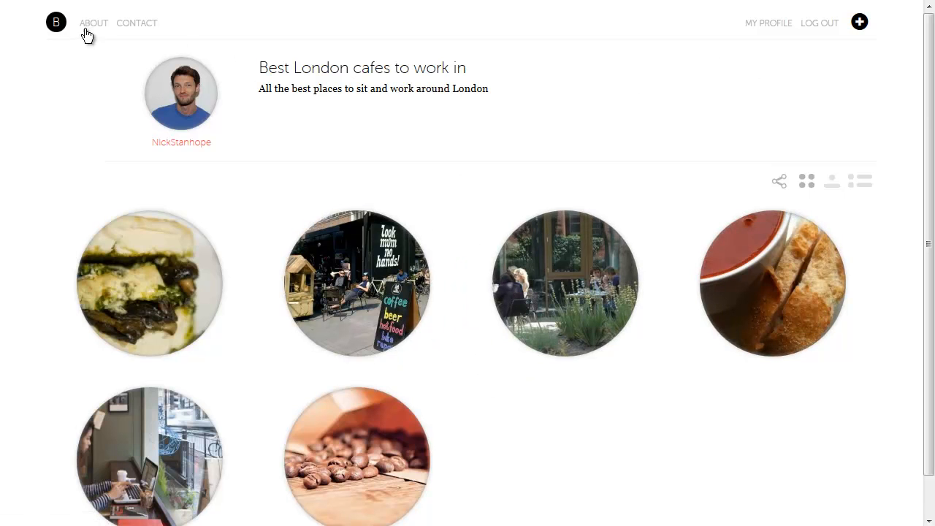
mouse_move(55, 22)
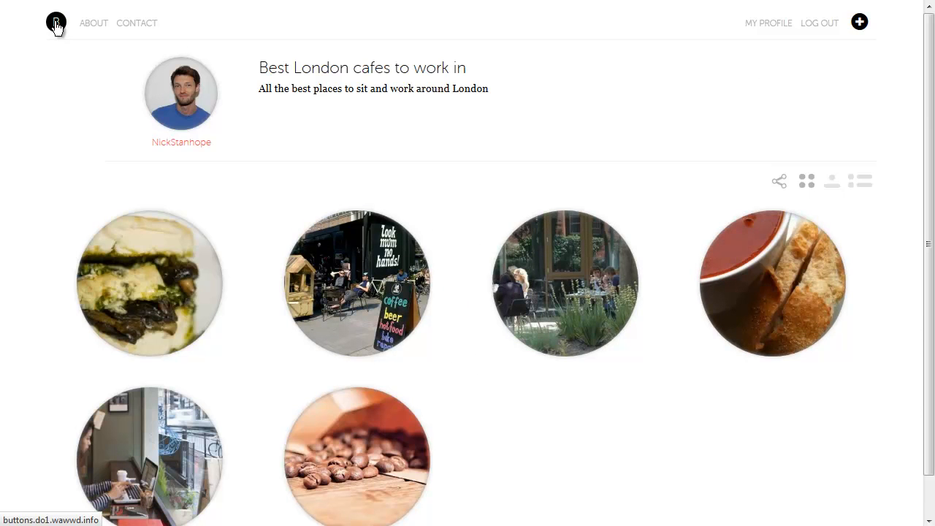
Step: Return to the Buttons home page via the header logo
left_click(56, 22)
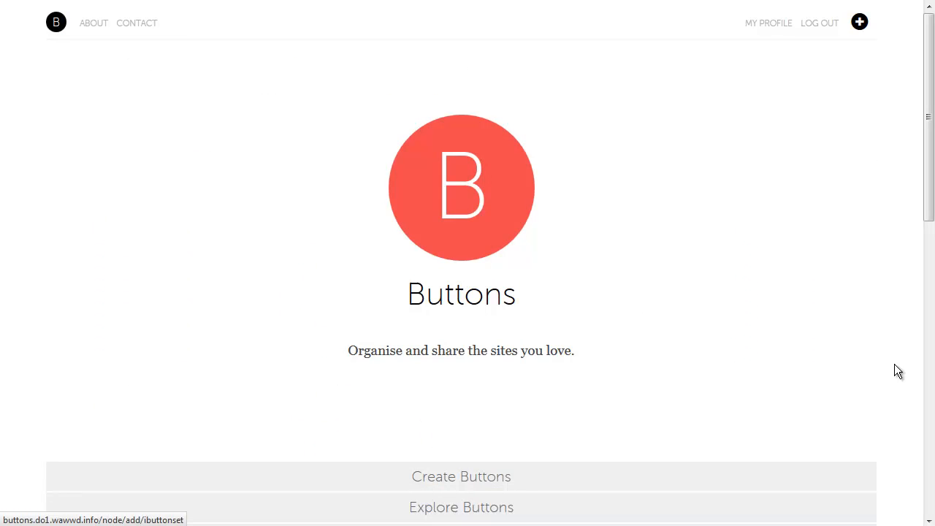
mouse_move(908, 390)
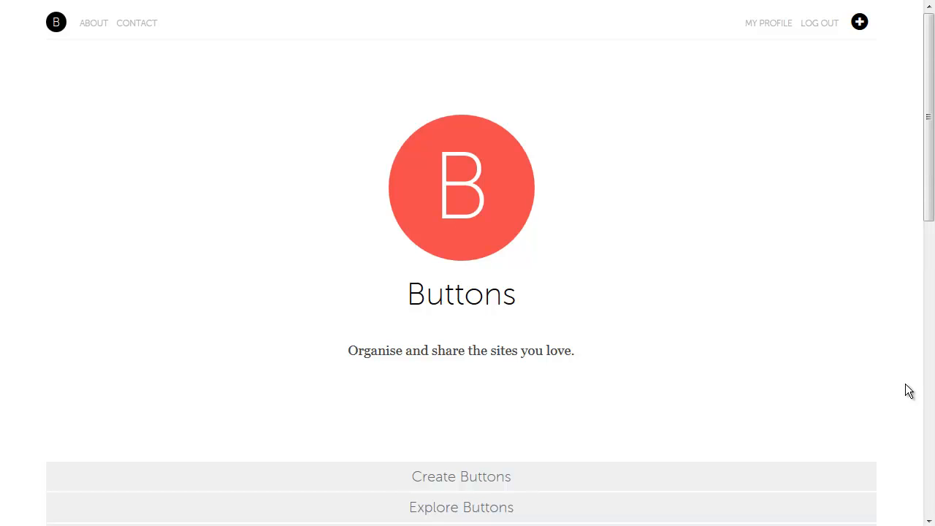
mouse_move(905, 387)
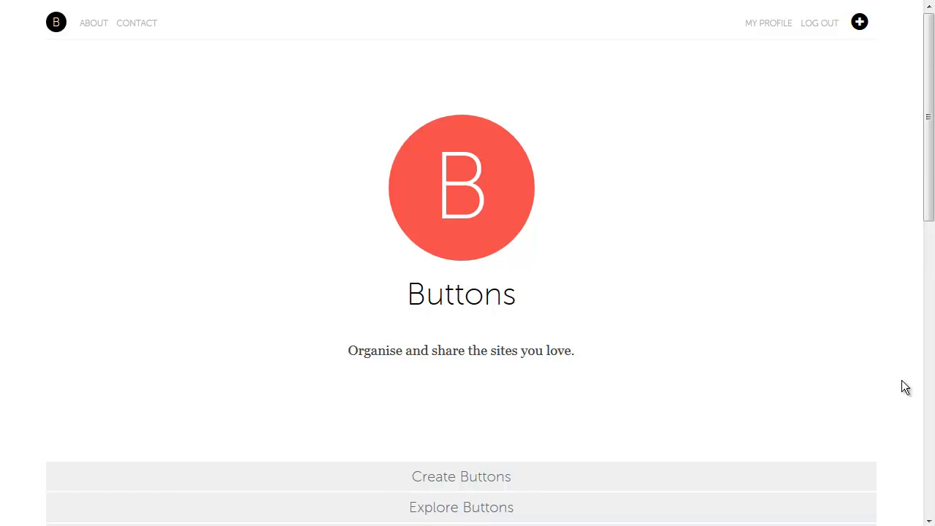
mouse_move(896, 397)
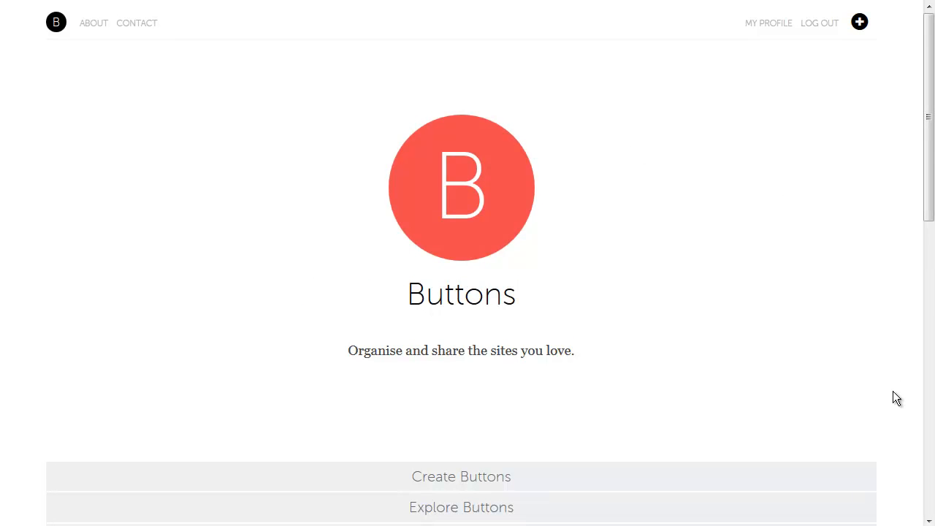